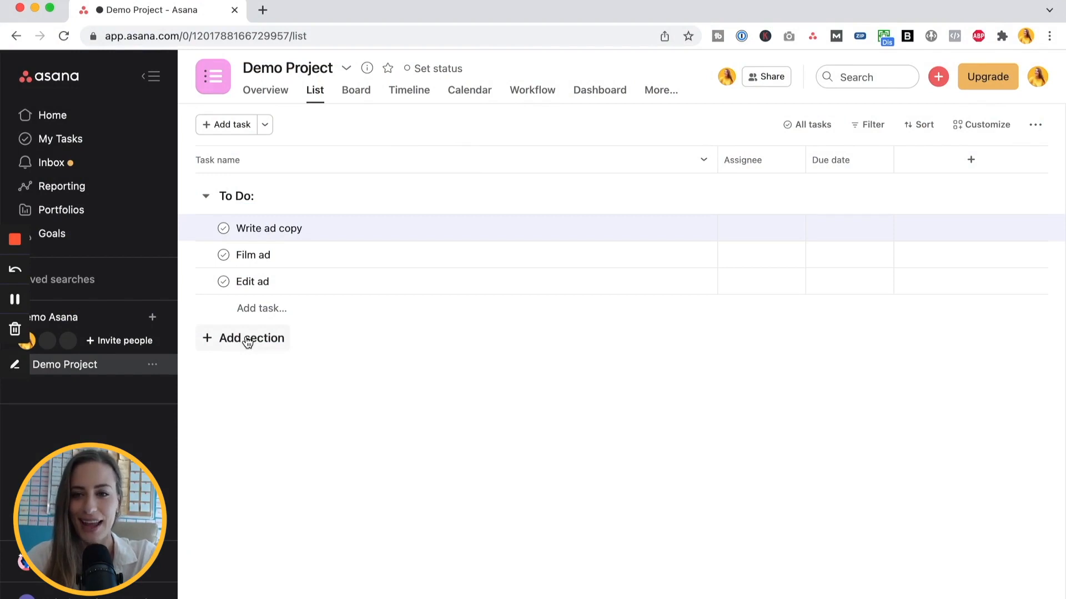
# Step: Add two sections below the To Do tasks named 'Important Dates:' and 'Product Setup:'
pyautogui.click(249, 337)
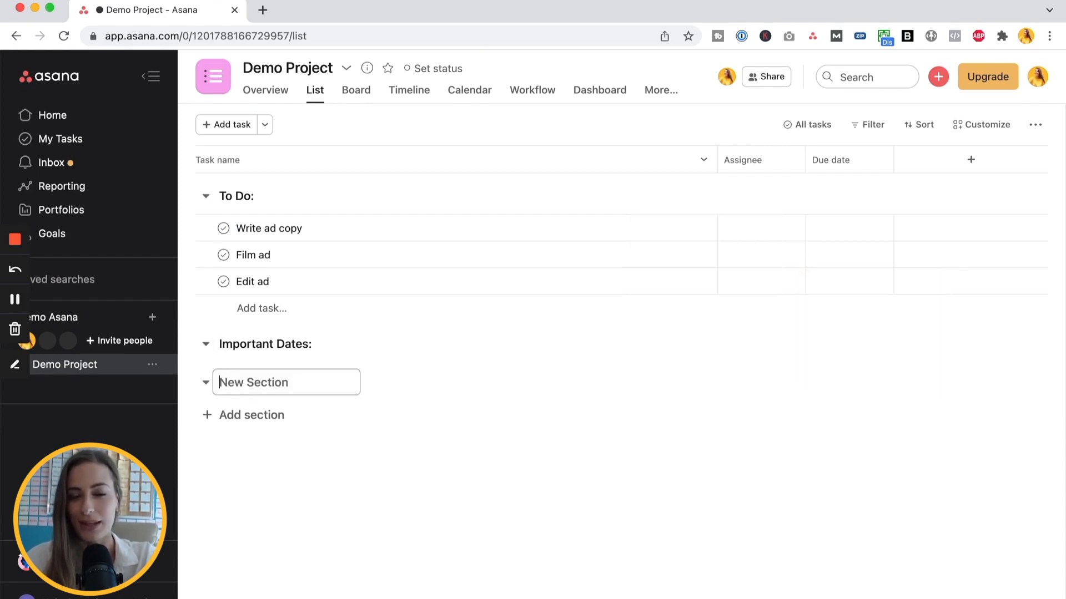
pyautogui.write('Product Setup:')
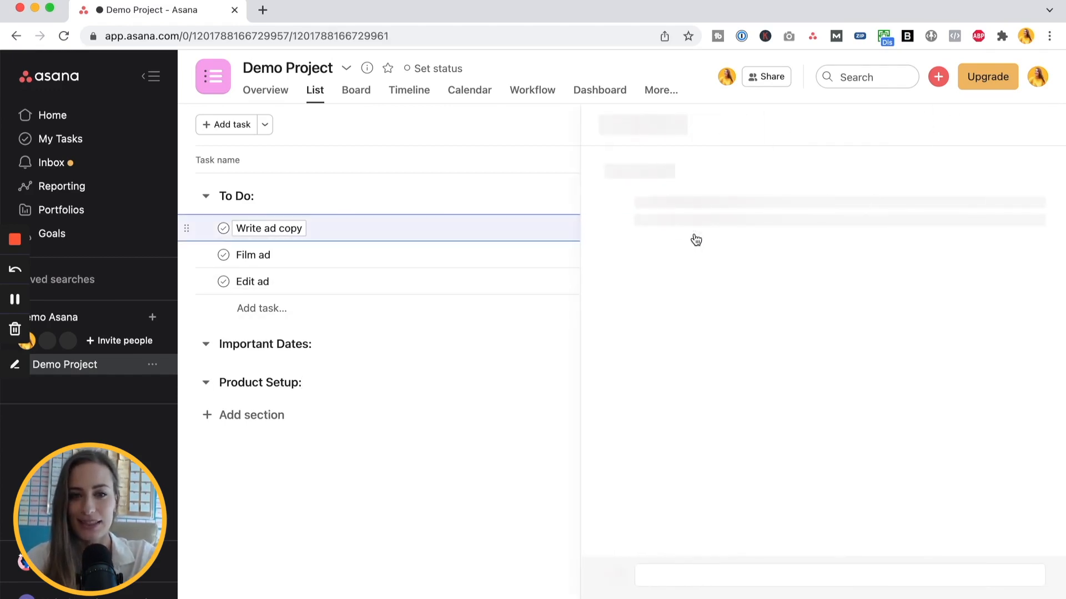
# Step: Add three subtasks to Write ad copy and a 'To do:' heading above them
pyautogui.click(268, 228)
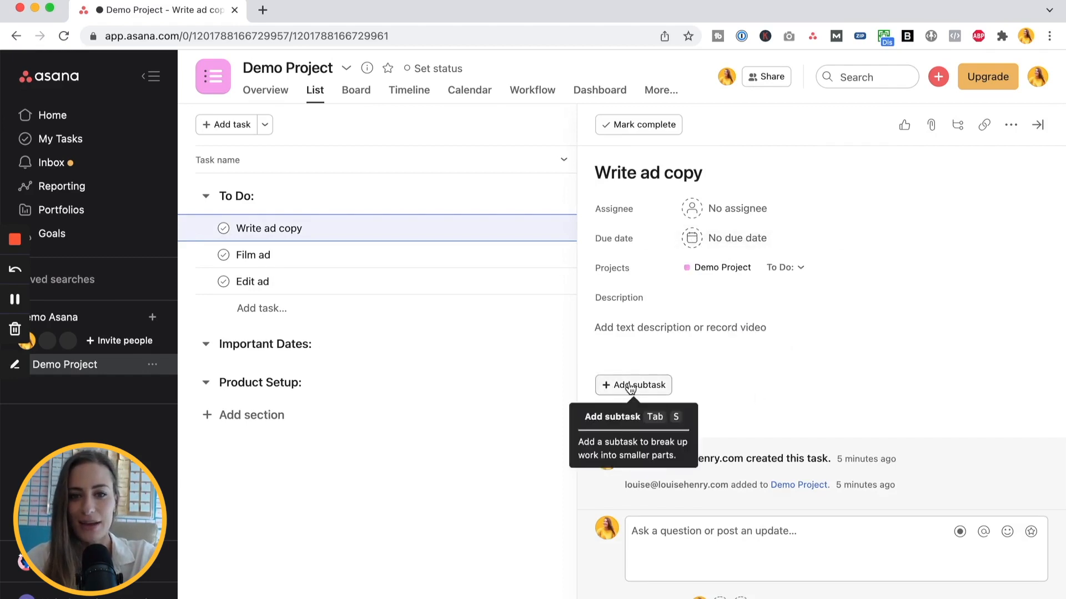
pyautogui.click(632, 385)
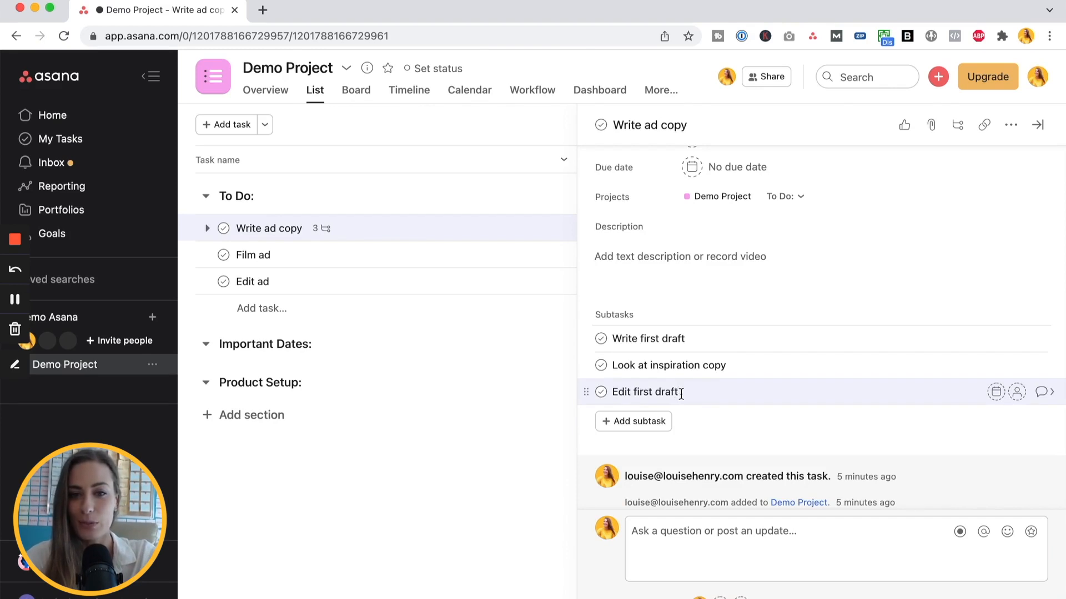
pyautogui.click(677, 392)
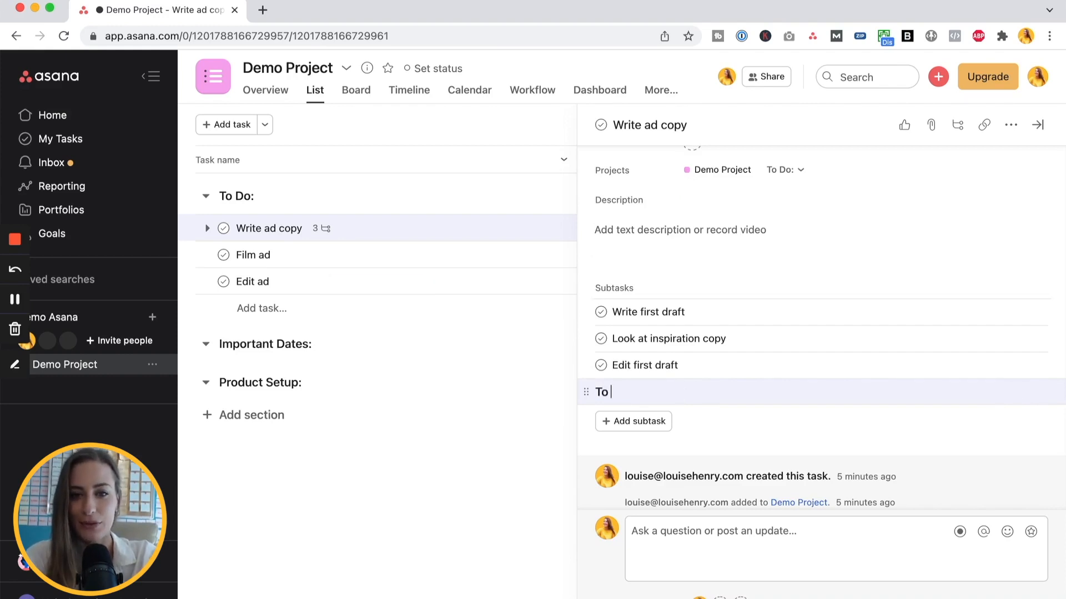
pyautogui.write('do:')
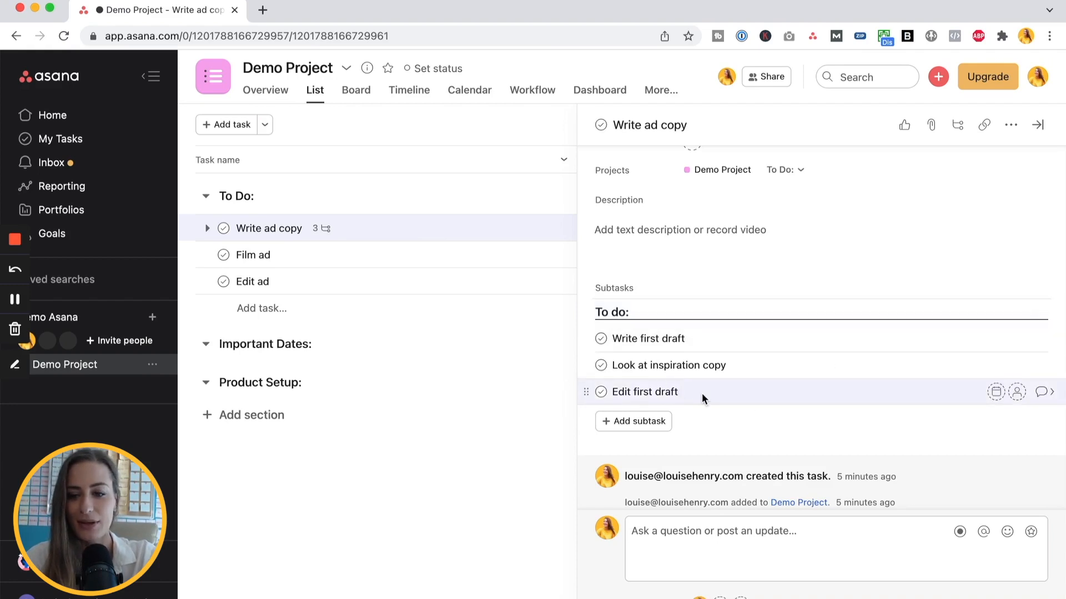
# Step: Add a 'Milestones:' subtask heading with Edit first draft beneath it
pyautogui.click(633, 421)
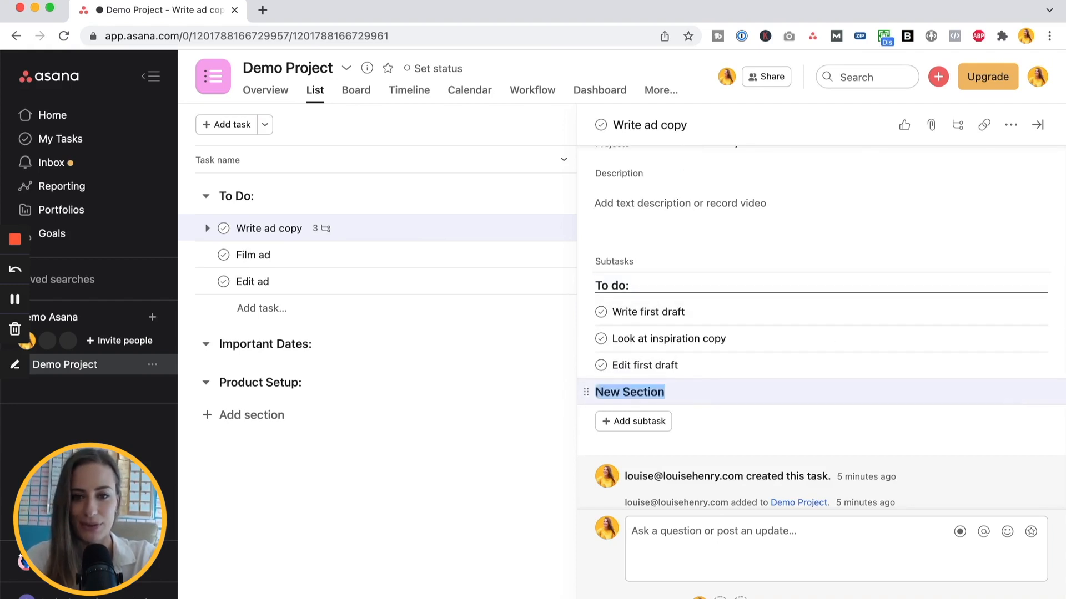
pyautogui.write('Milestones:')
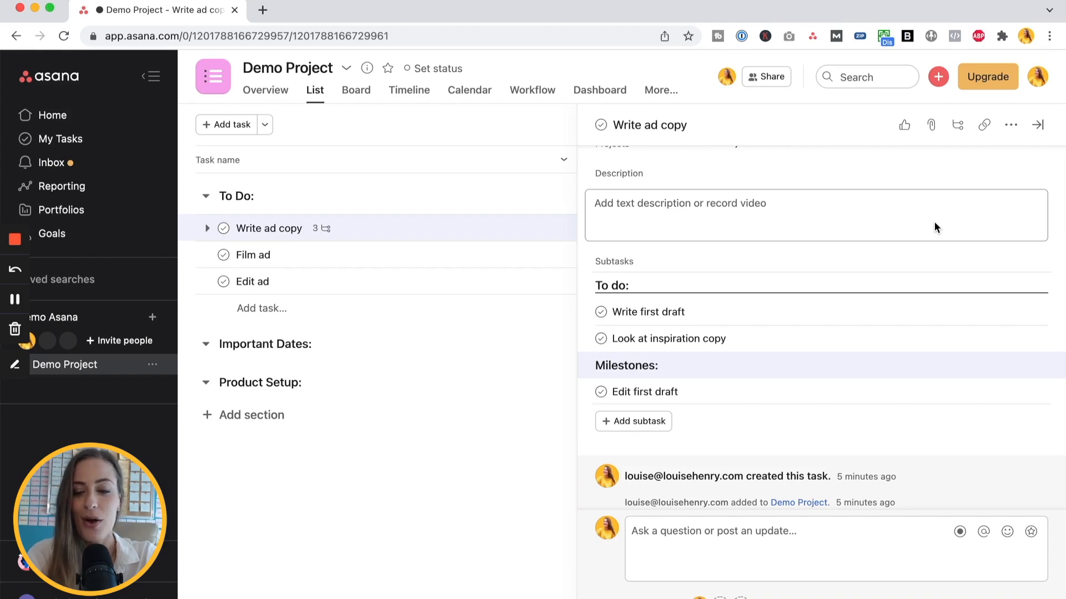
# Step: View the Keyboard Shortcuts reference with Cmd+/, scroll through it, then close it
pyautogui.press('cmd+/')
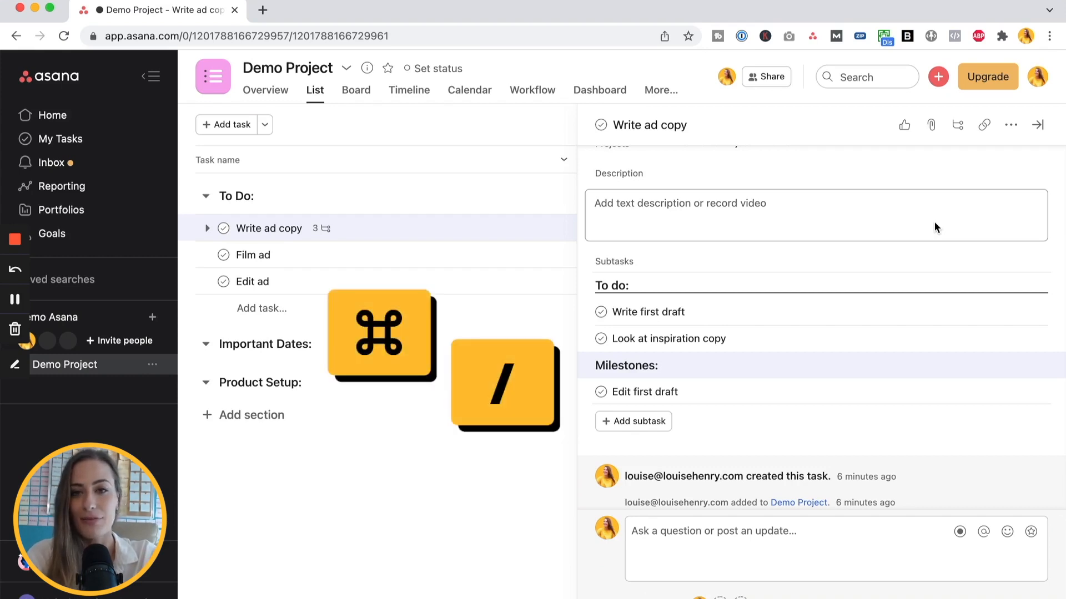
pyautogui.press('cmd+/')
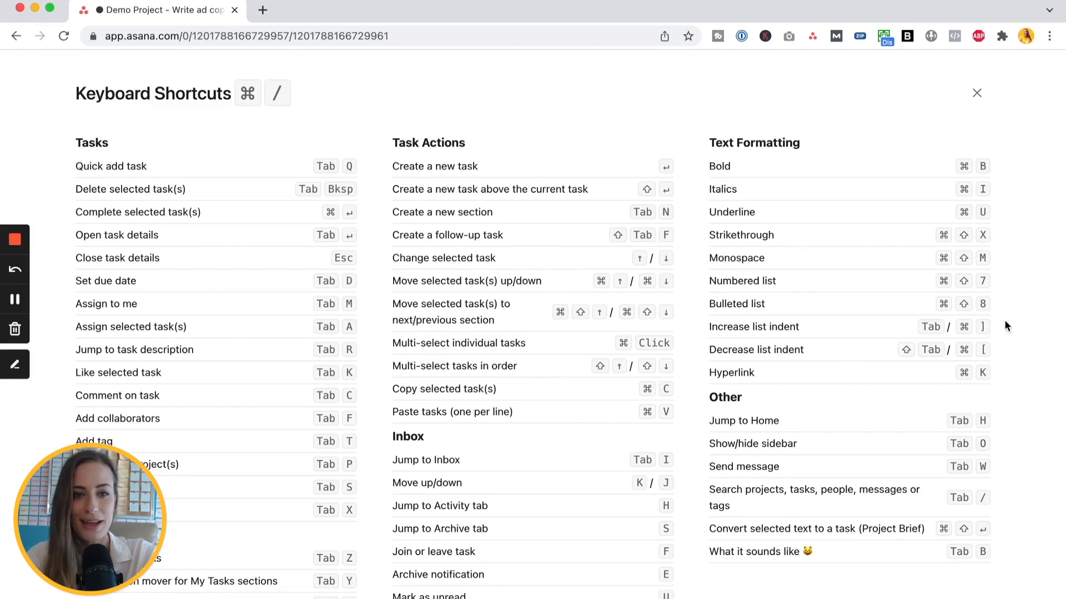
pyautogui.scroll(-3)
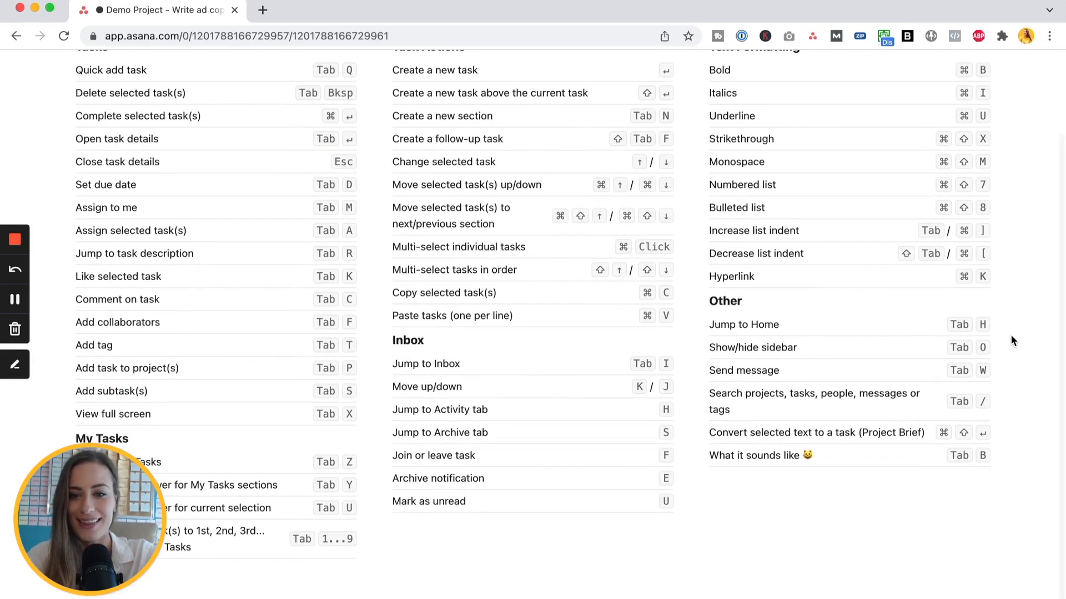
pyautogui.press('Escape')
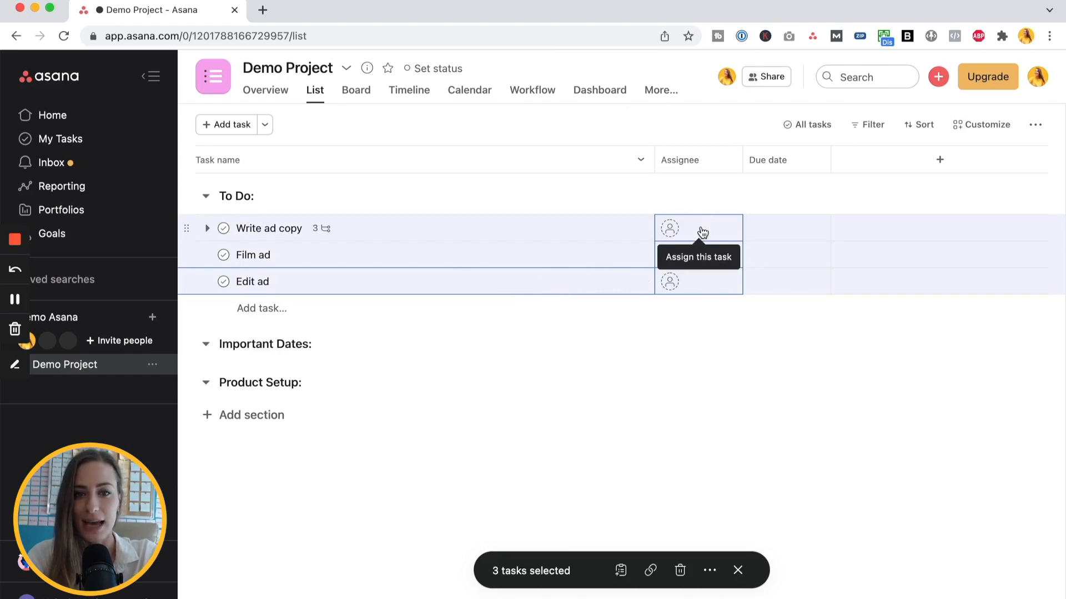
# Step: Assign the three selected tasks to Louise and set their due date to Today
pyautogui.click(698, 227)
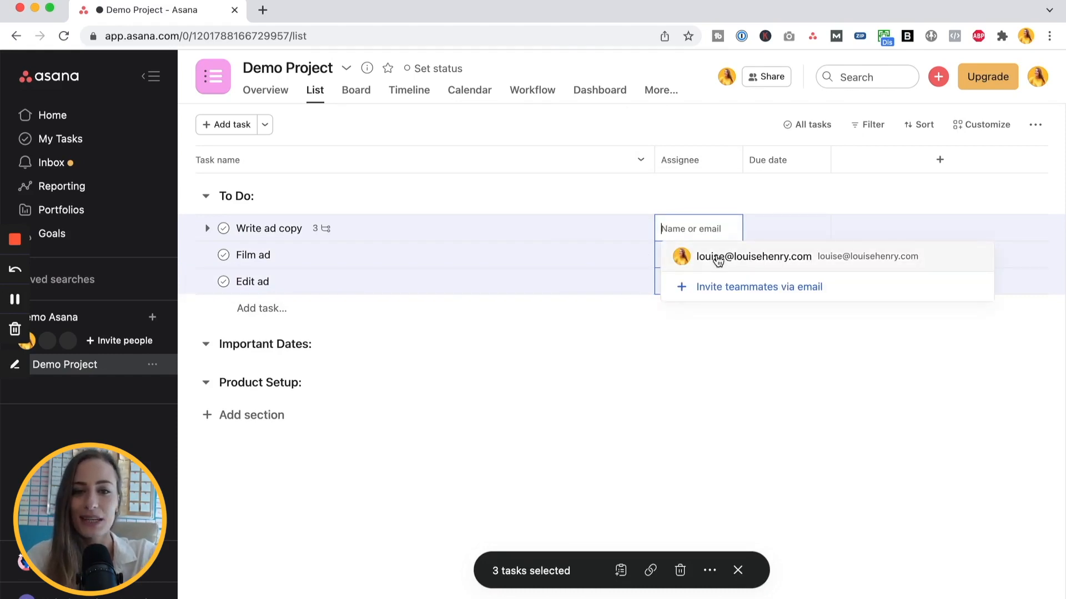
pyautogui.click(753, 257)
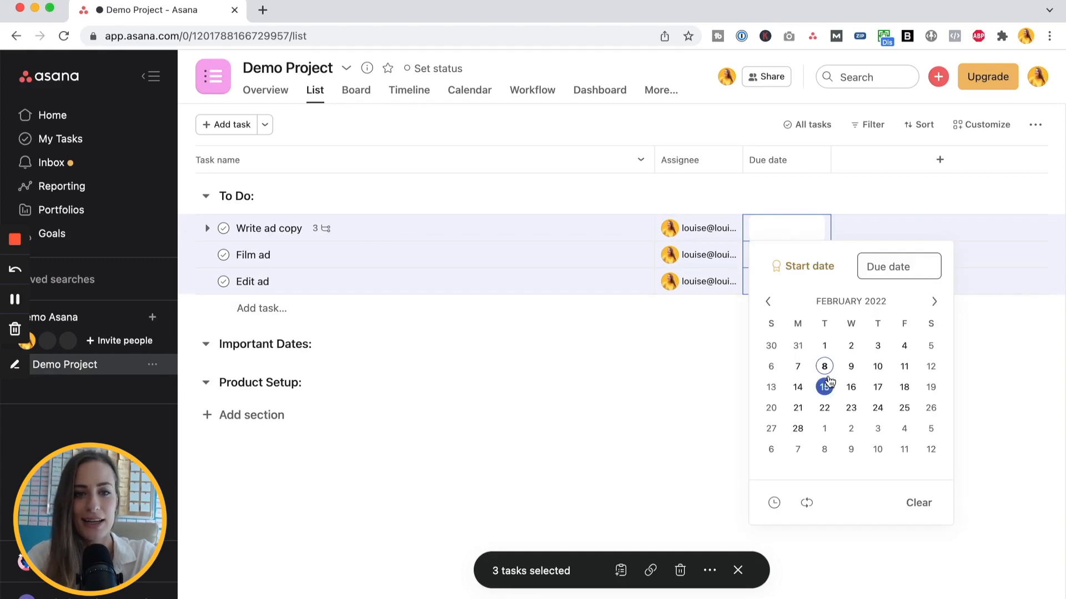
pyautogui.click(824, 366)
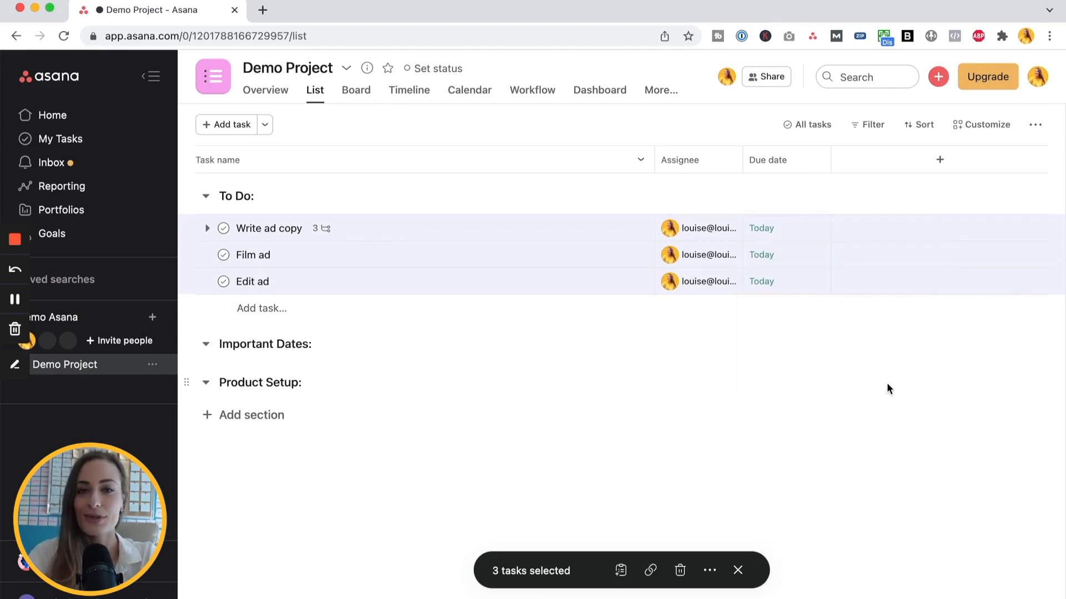
pyautogui.moveTo(963, 181)
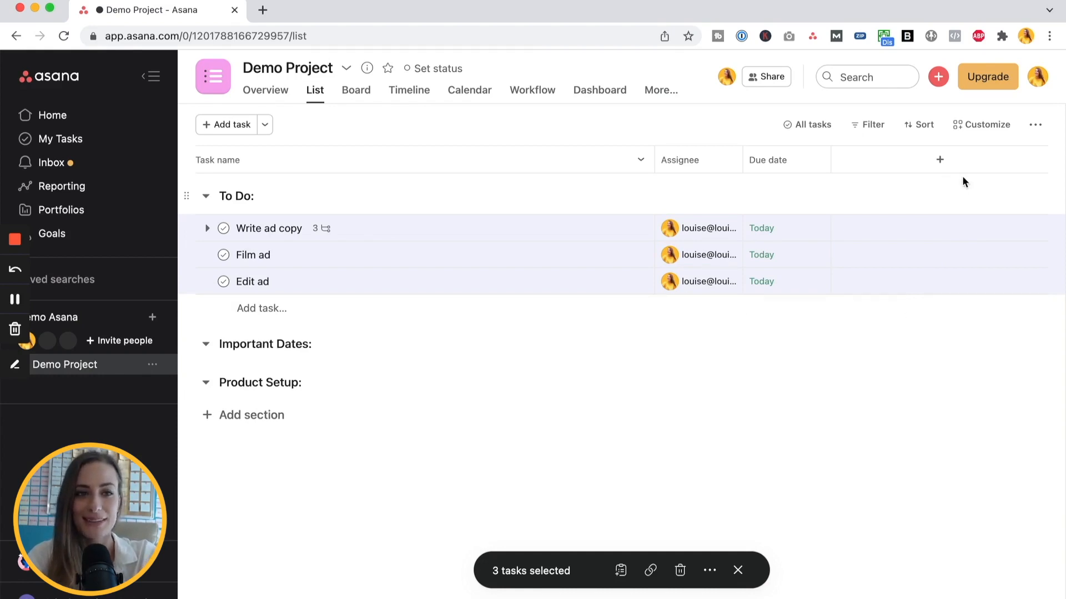
# Step: Show the Tags field as a column in the Demo Project list
pyautogui.click(980, 125)
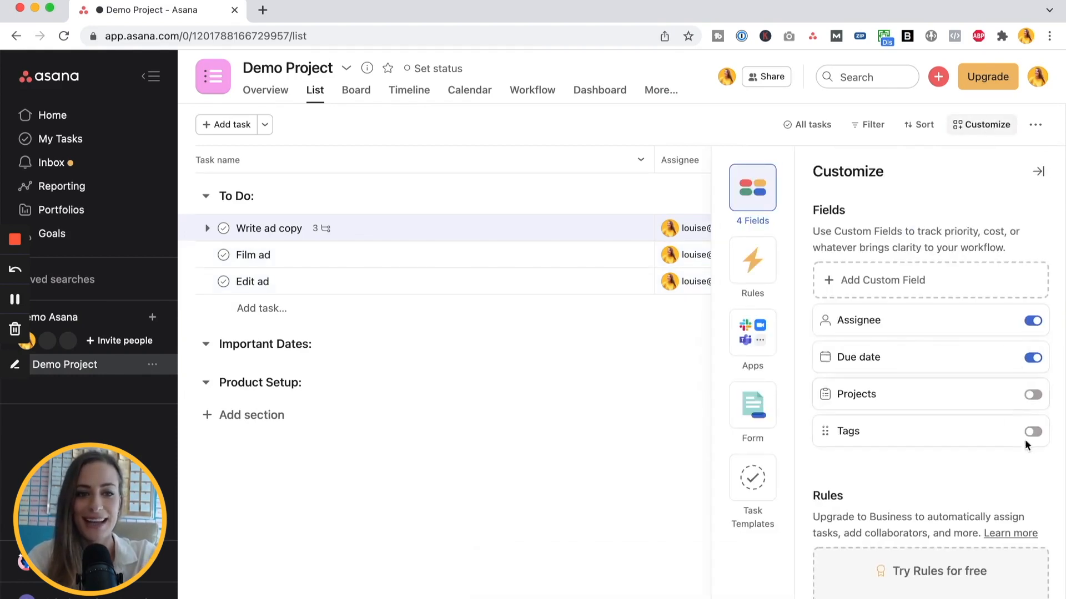
pyautogui.click(1032, 430)
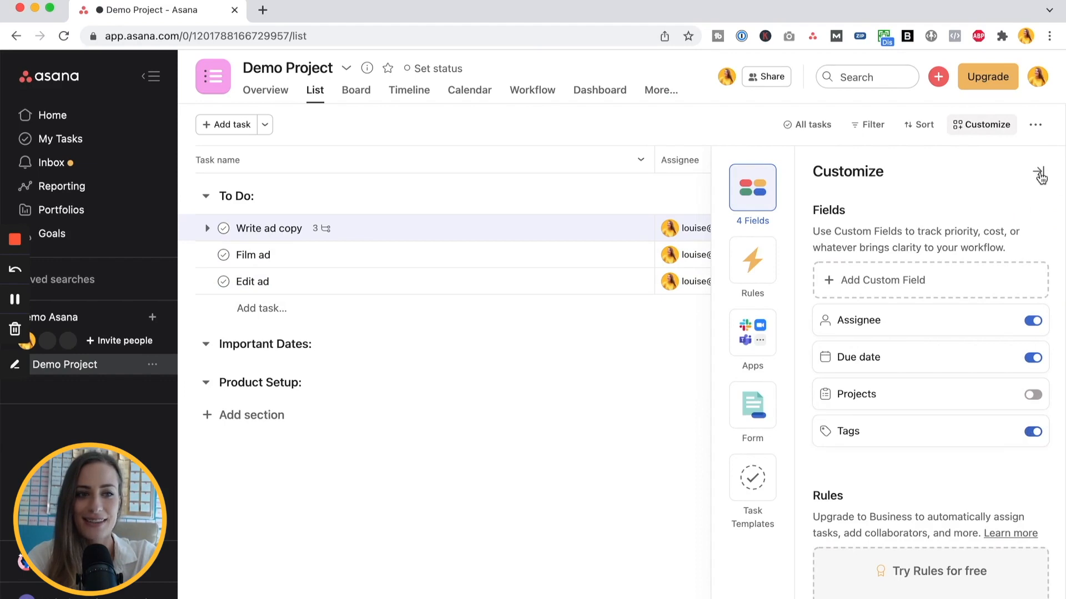
pyautogui.click(1039, 176)
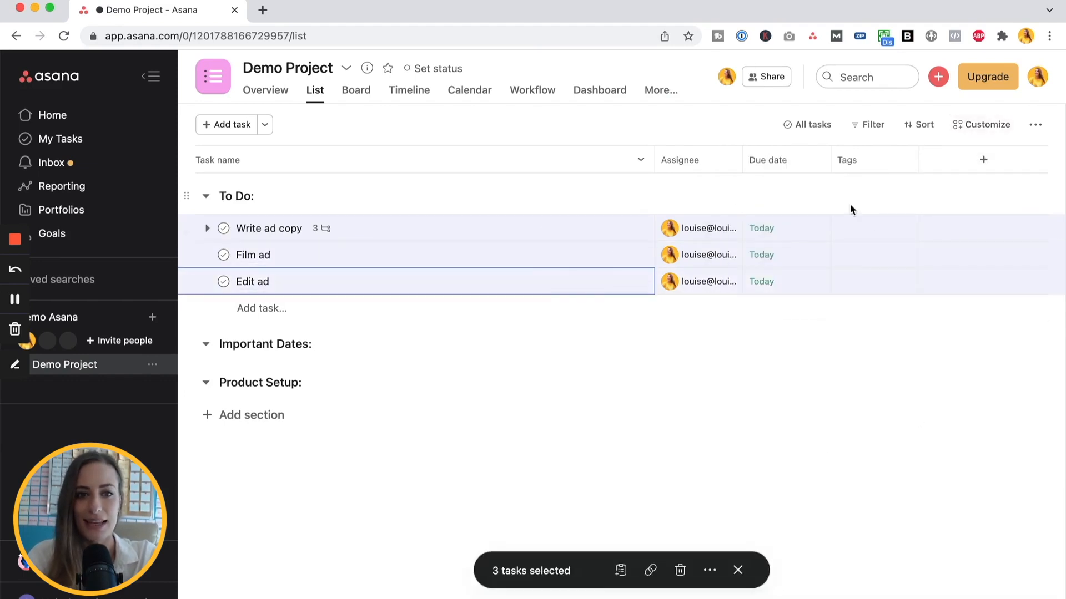
# Step: Tag Write ad copy, Film ad and Edit ad with the red Important tag
pyautogui.write('Impo')
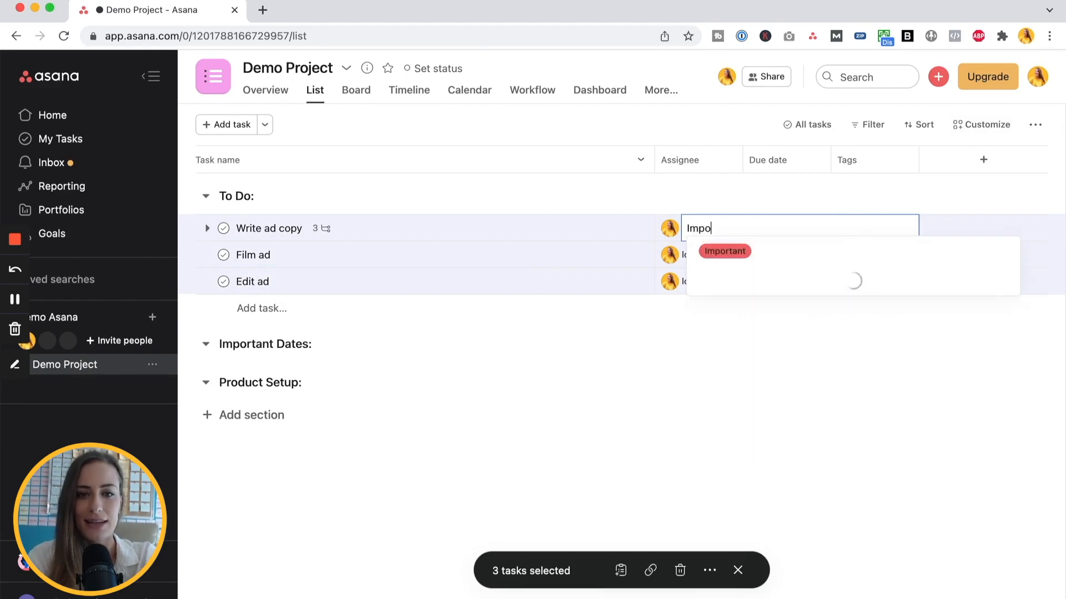
pyautogui.click(725, 251)
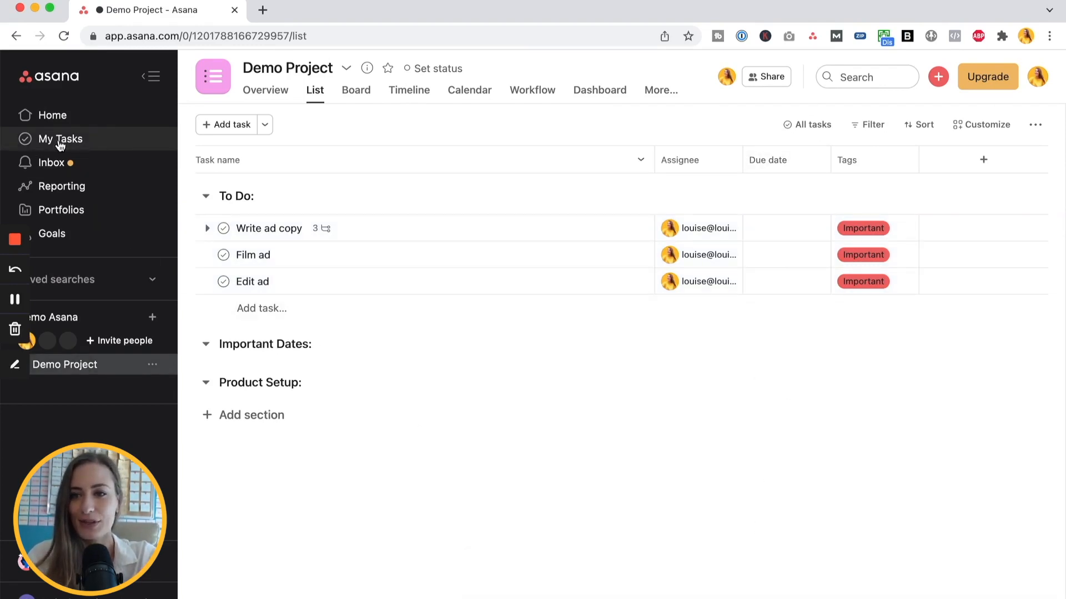
# Step: Show My Tasks as a one-week calendar with the unscheduled tasks listed
pyautogui.click(60, 139)
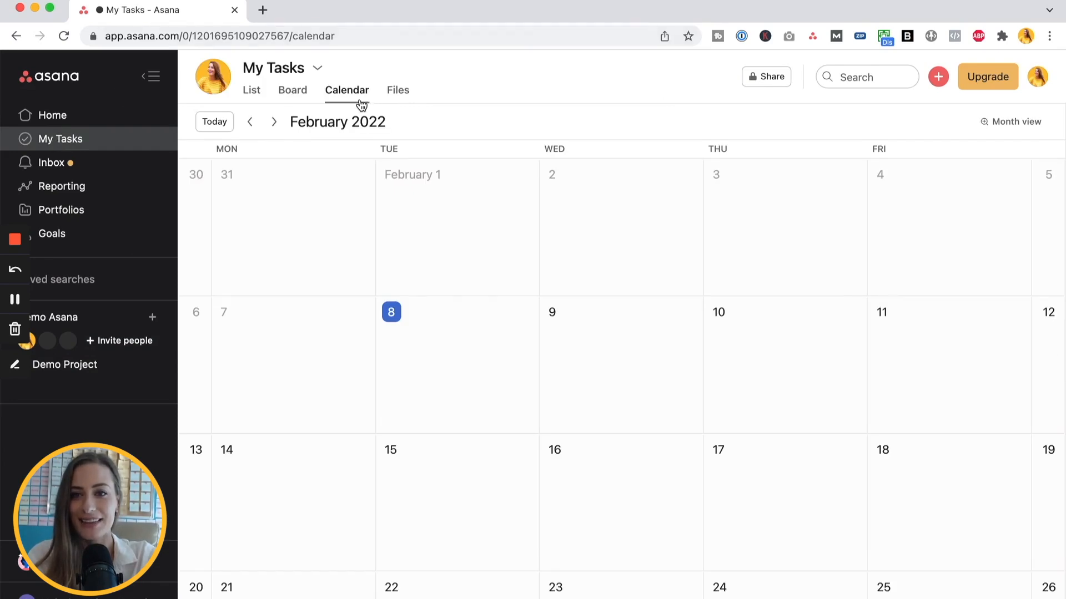
pyautogui.moveTo(392, 110)
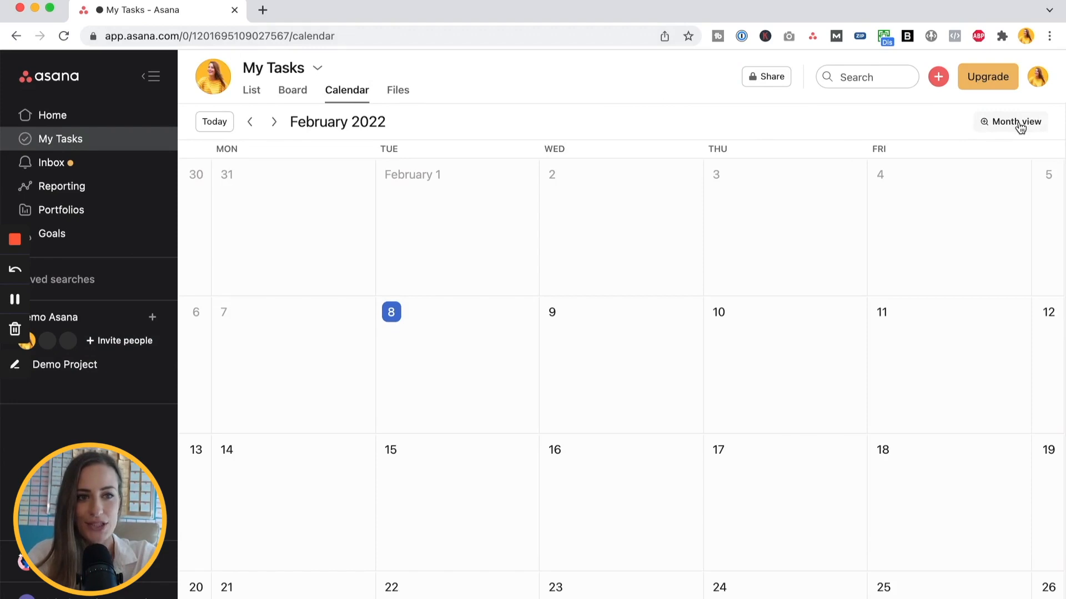
pyautogui.click(1014, 122)
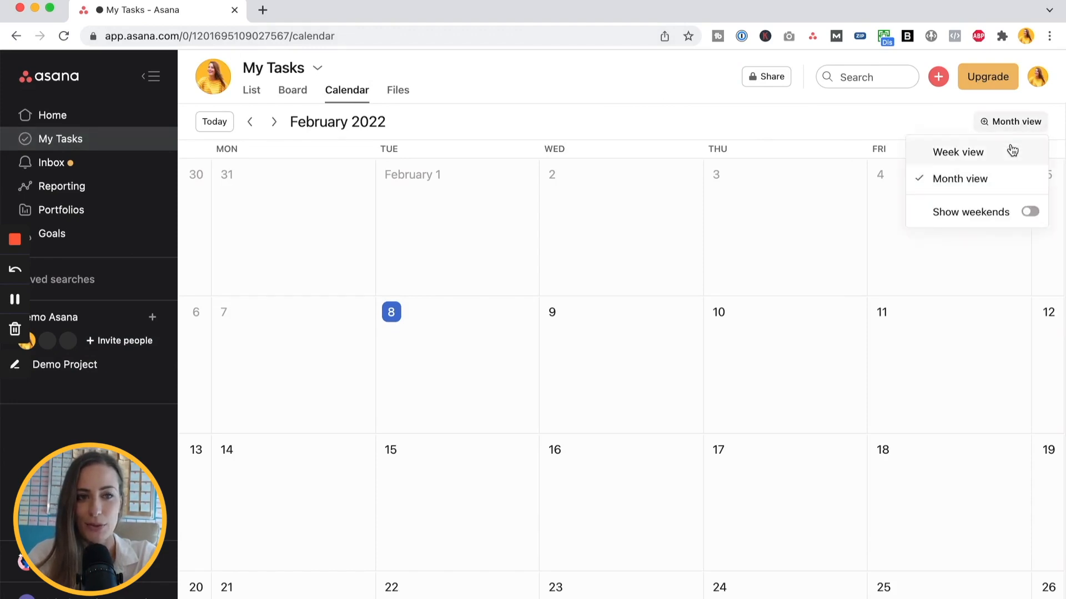
pyautogui.click(955, 152)
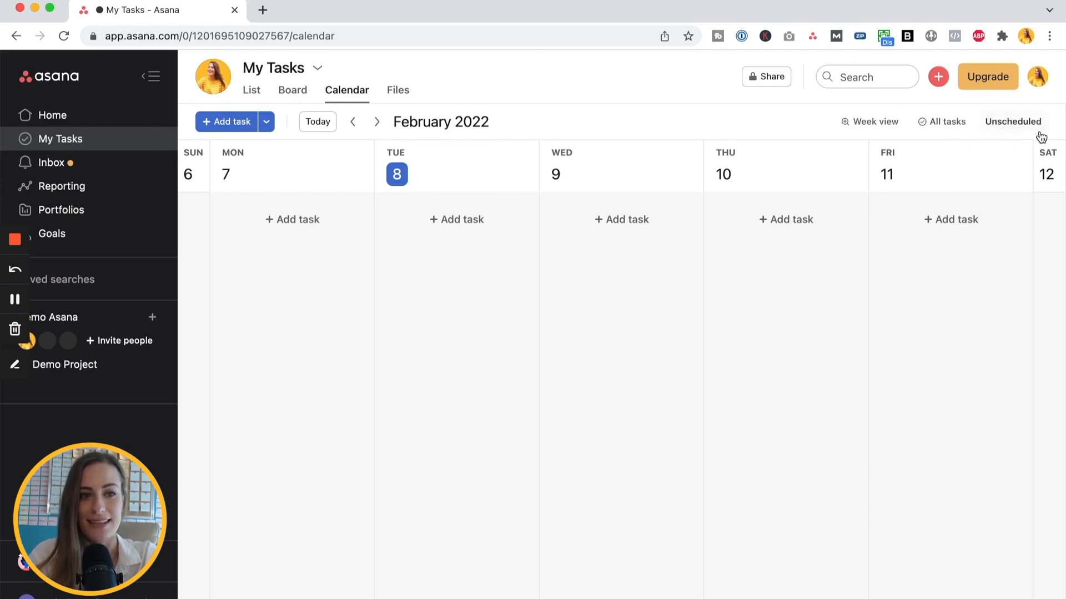
pyautogui.click(1013, 121)
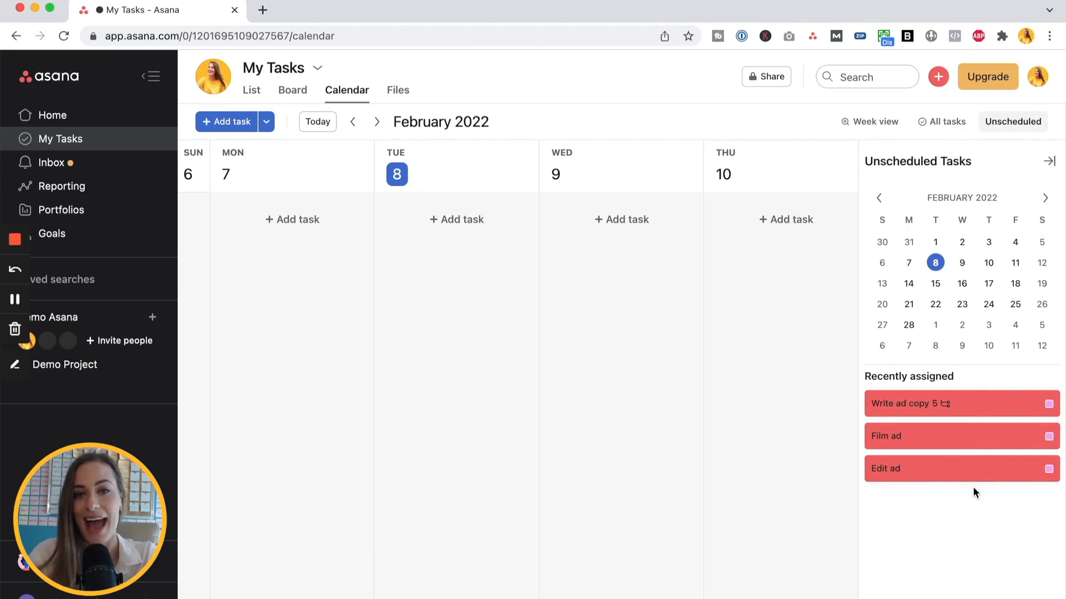
pyautogui.moveTo(980, 534)
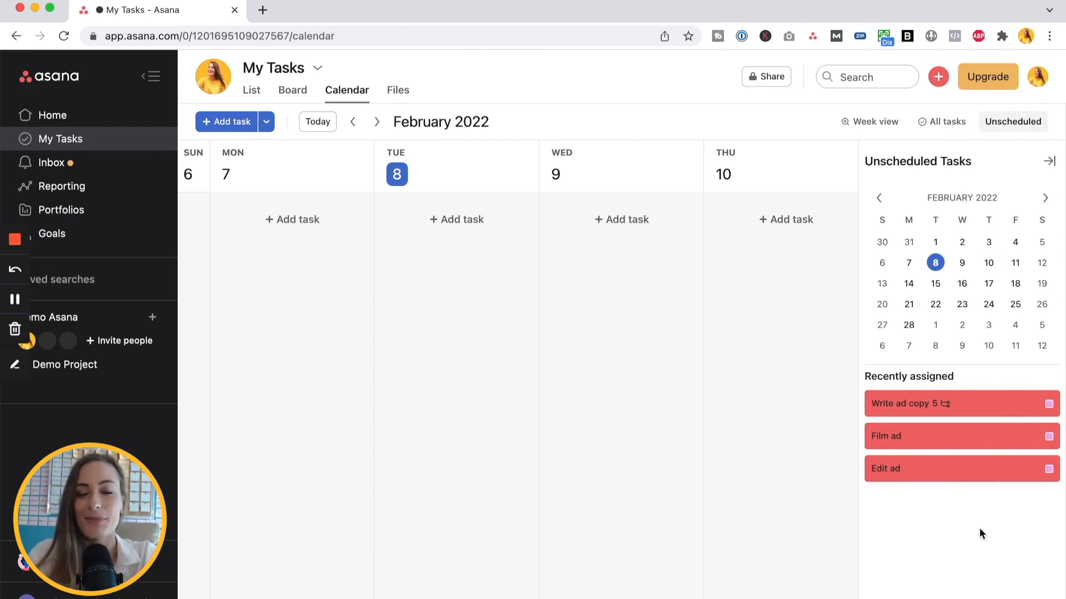
# Step: Schedule Write ad copy on Tue 8, Film ad on Wed 9 and Edit ad on Thu 10
pyautogui.moveTo(944, 403); pyautogui.dragTo(812, 381)
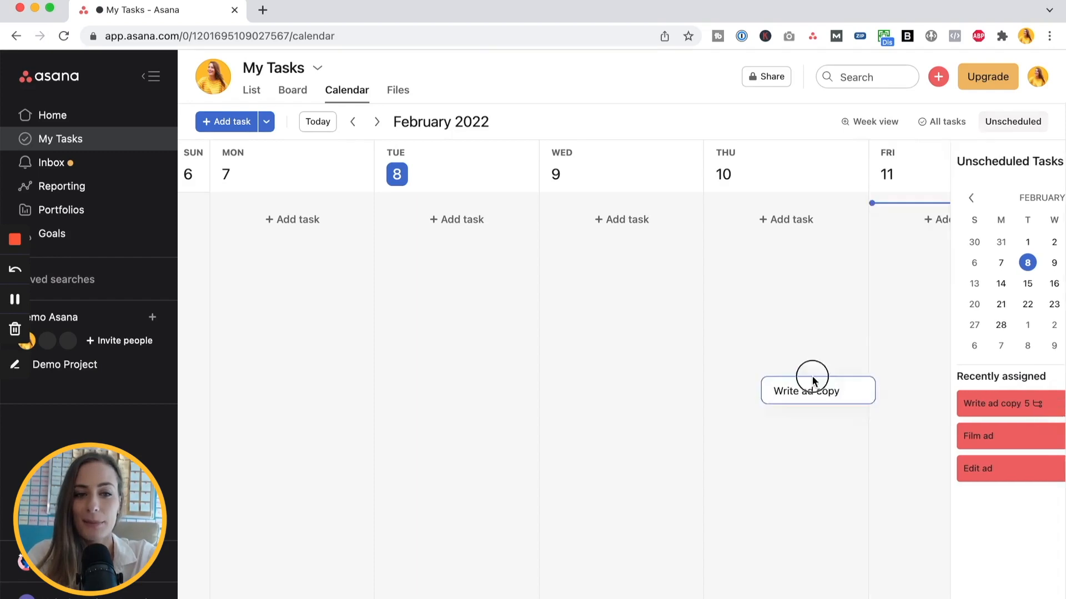
pyautogui.moveTo(818, 390); pyautogui.dragTo(457, 219)
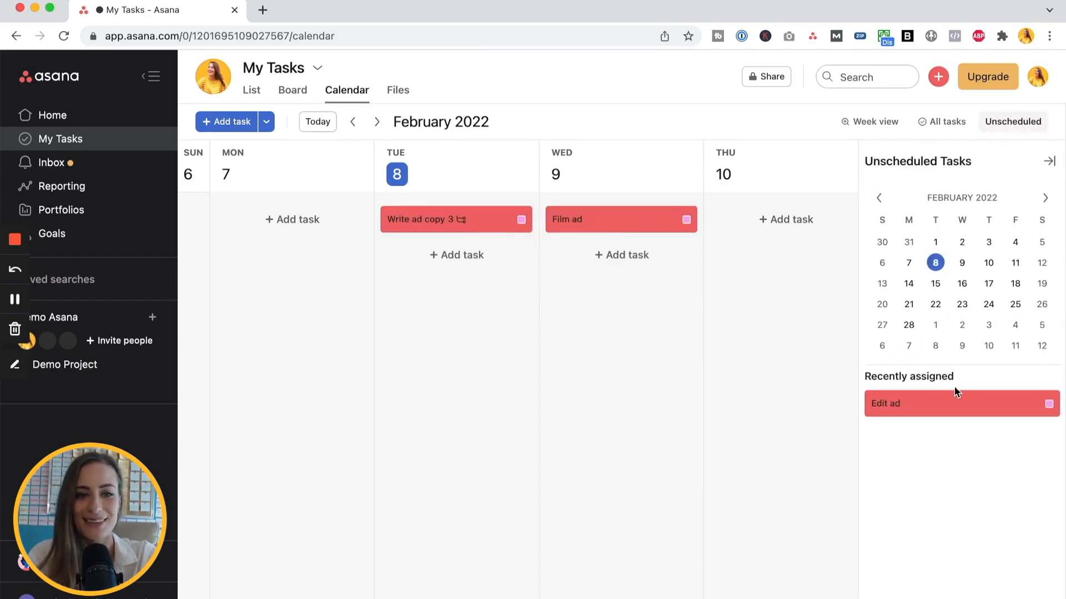
pyautogui.moveTo(962, 402); pyautogui.dragTo(783, 219)
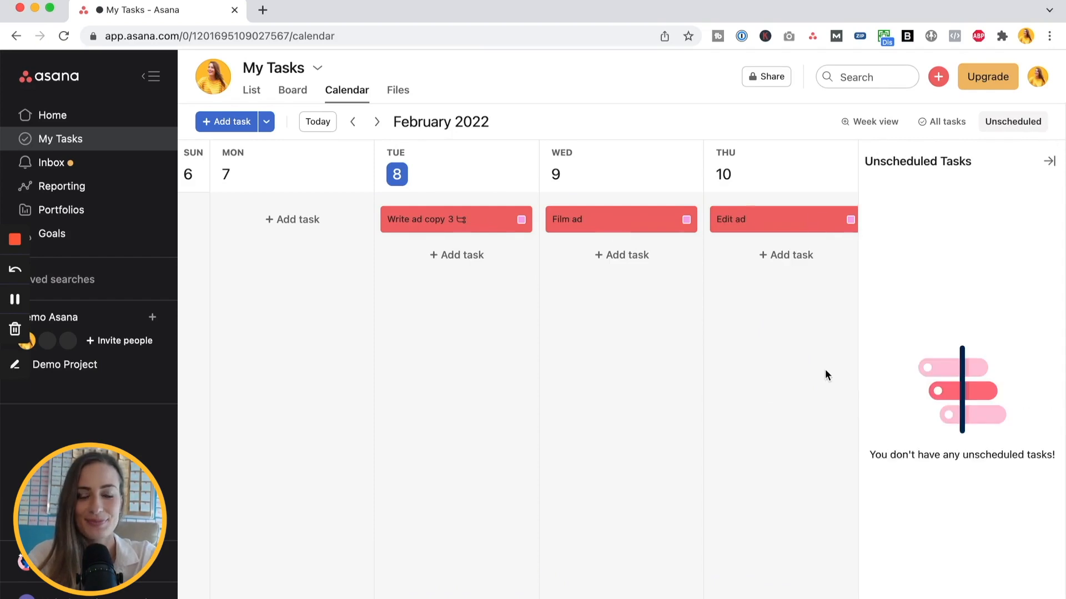
# Step: Return to Demo Project and show Write ad copy's full details
pyautogui.click(65, 364)
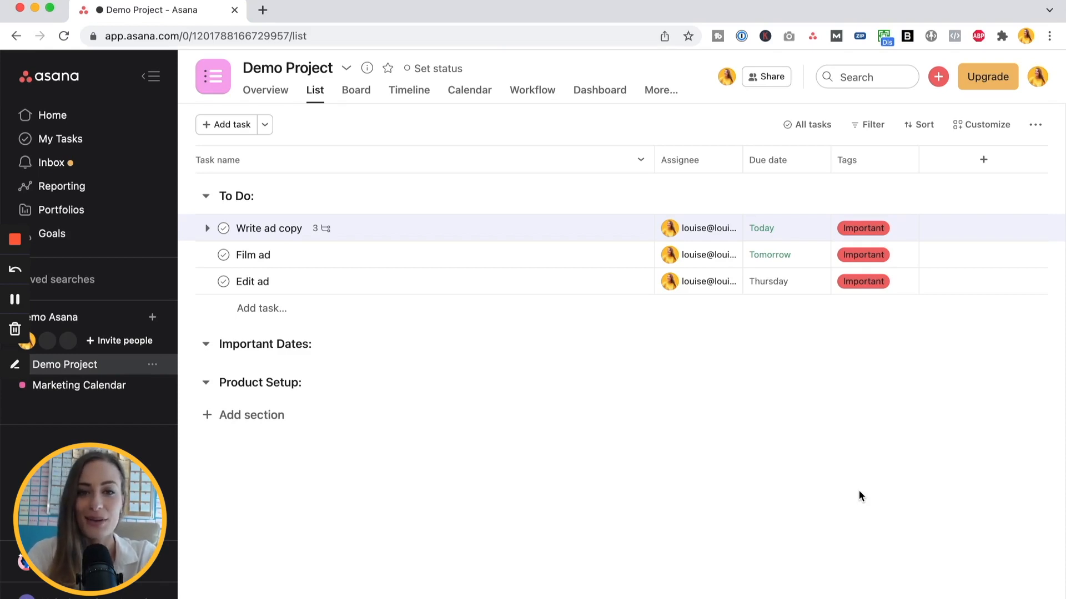
pyautogui.click(269, 227)
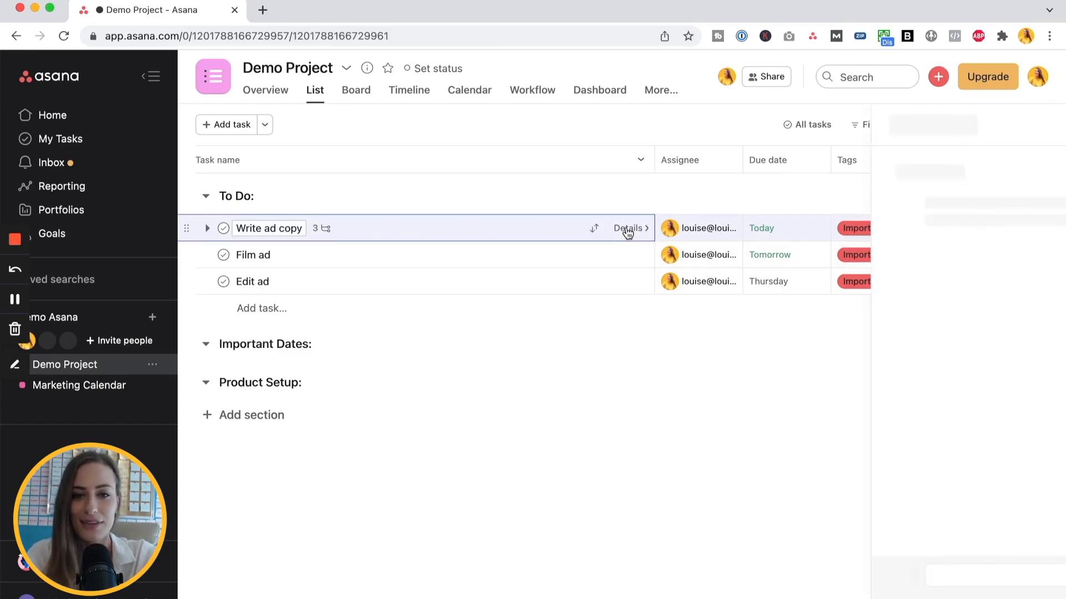
pyautogui.click(626, 227)
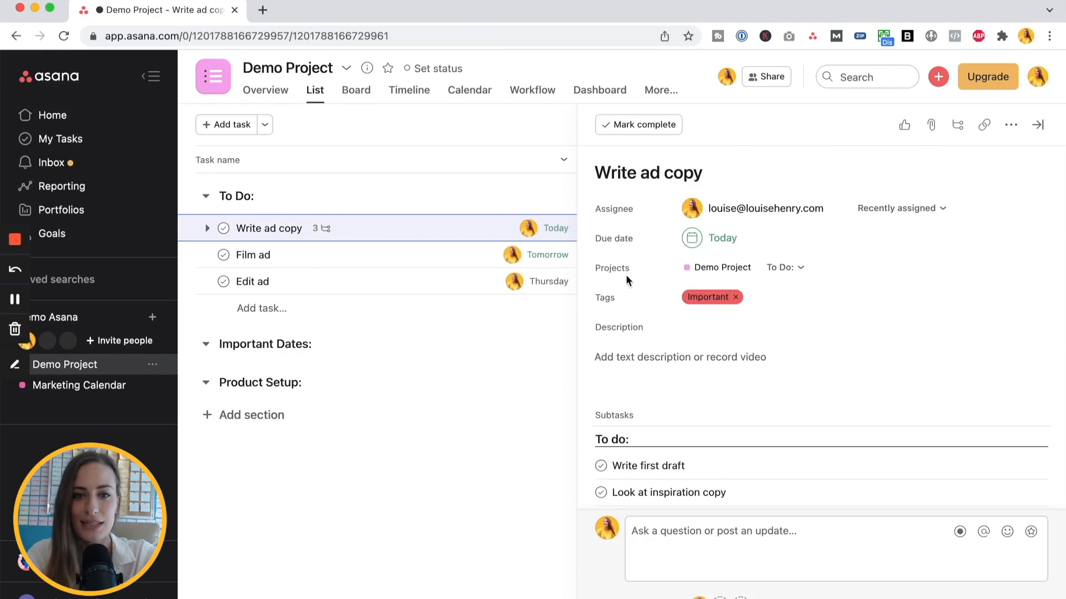
pyautogui.moveTo(626, 283)
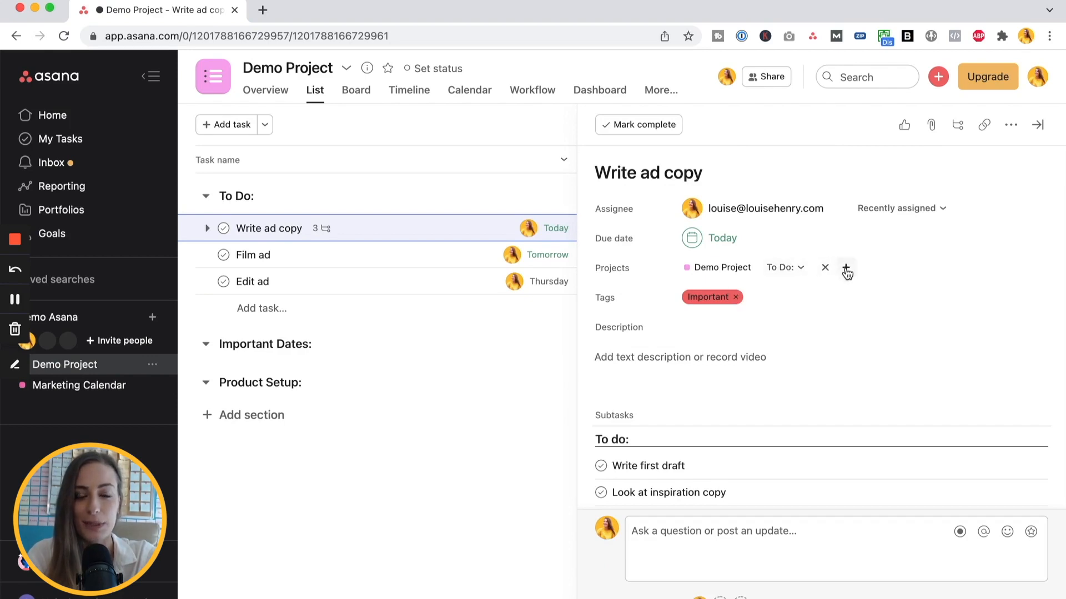
# Step: Add Write ad copy to the Marketing Calendar project as well, in its To Do section
pyautogui.click(846, 268)
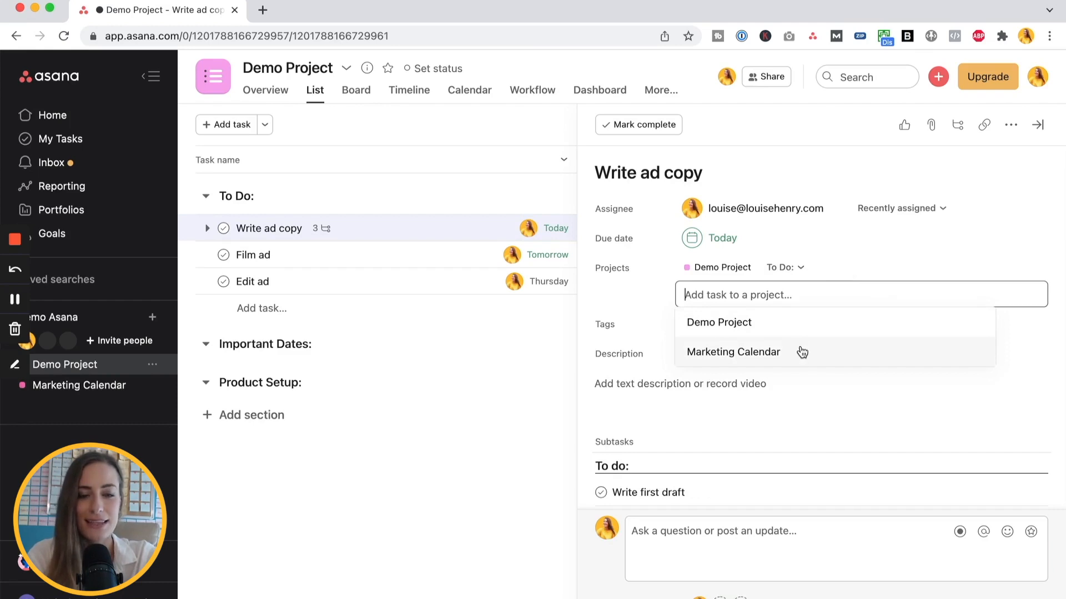
pyautogui.click(732, 352)
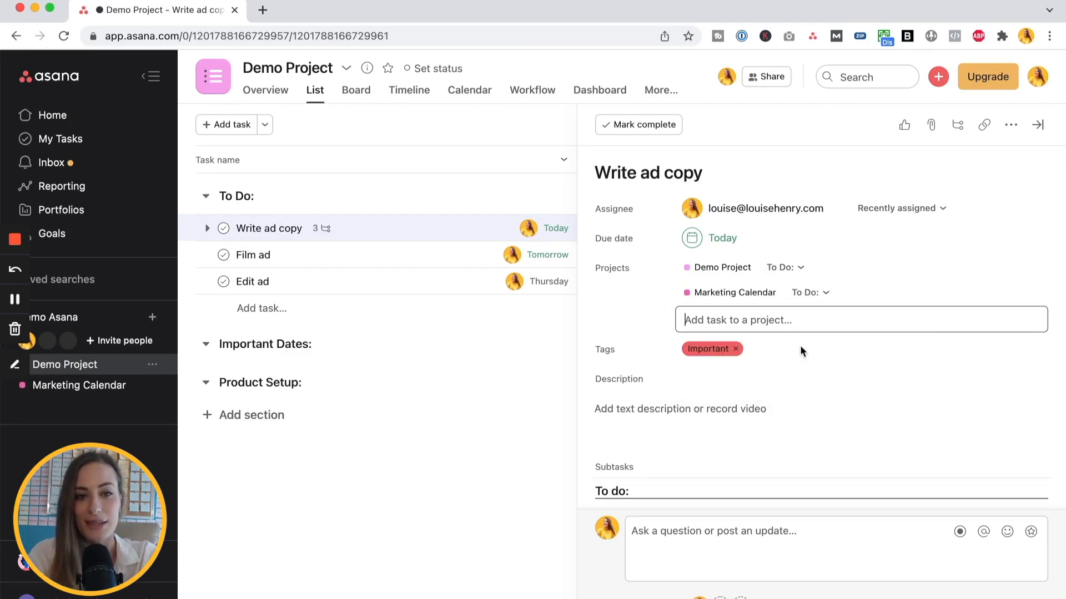
pyautogui.moveTo(826, 292)
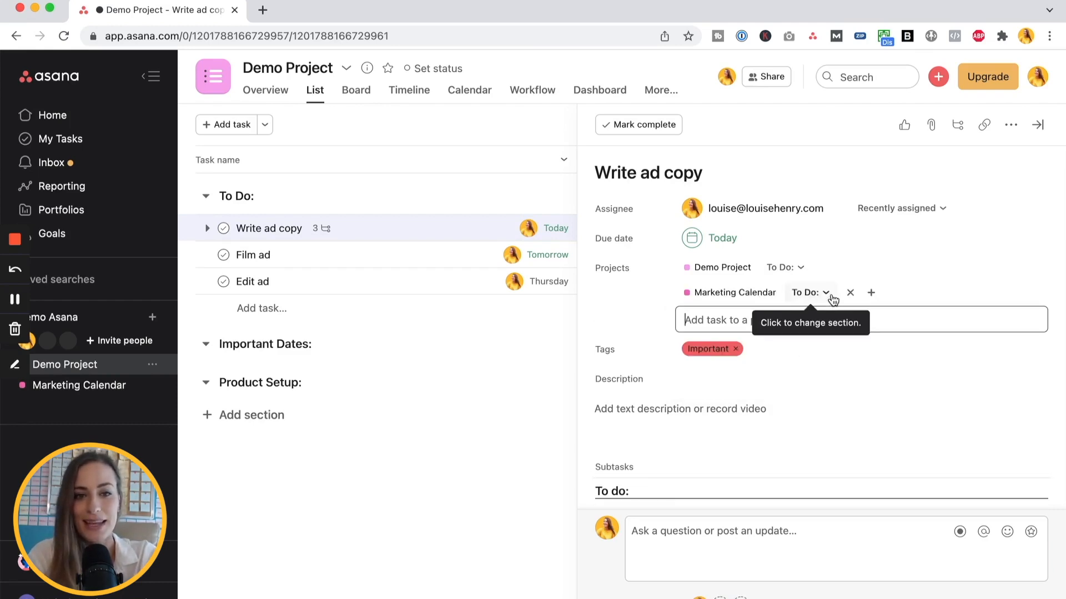
pyautogui.click(810, 292)
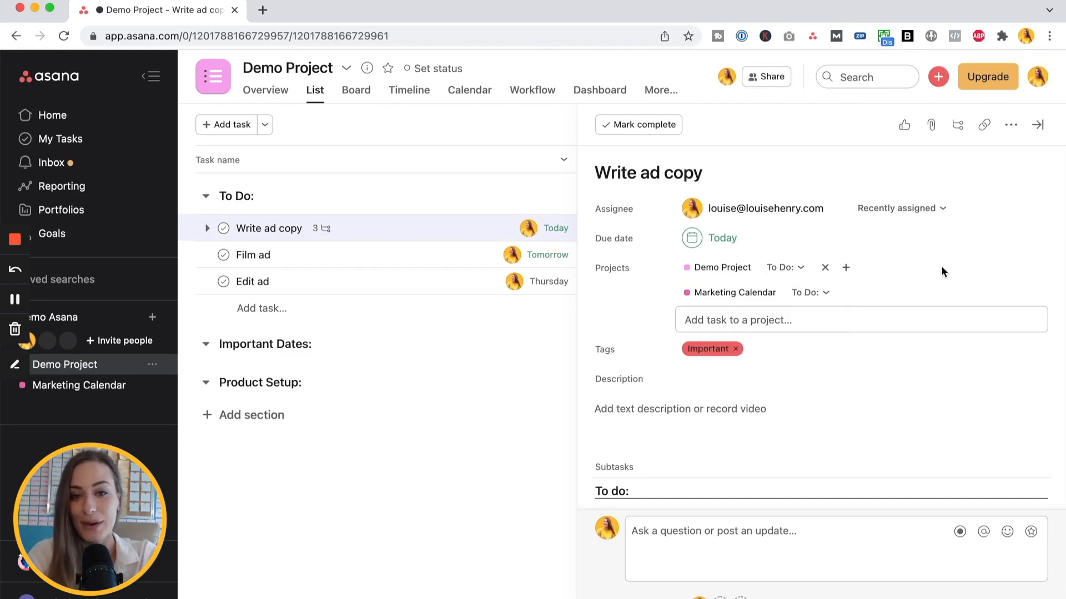
pyautogui.moveTo(795, 268)
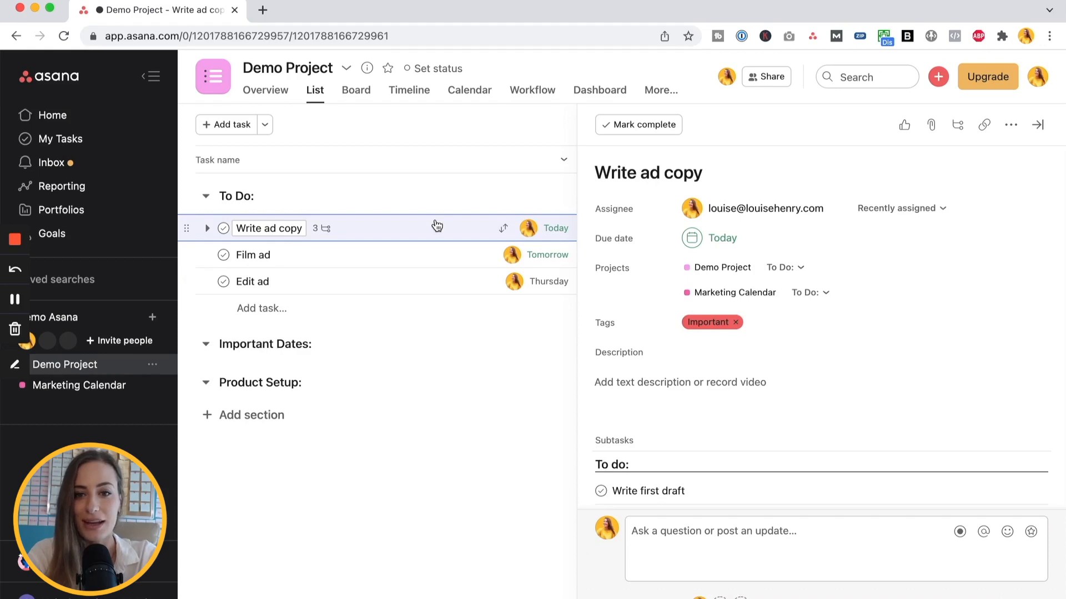
# Step: Bulk-add Write ad copy, Film ad and Edit ad to Marketing Calendar's Product Setup section
pyautogui.click(1037, 125)
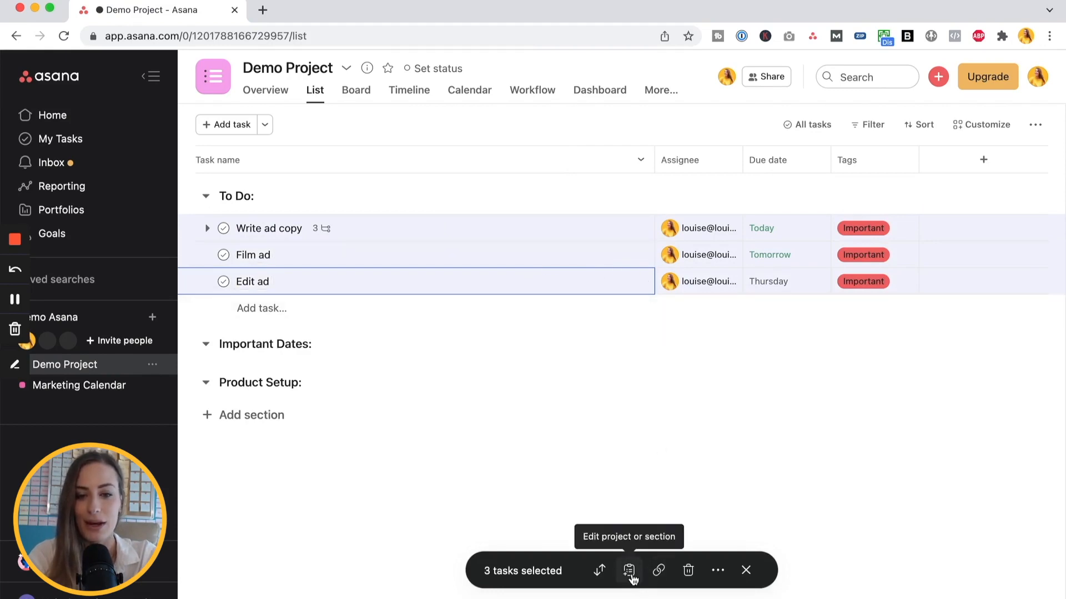
pyautogui.click(628, 571)
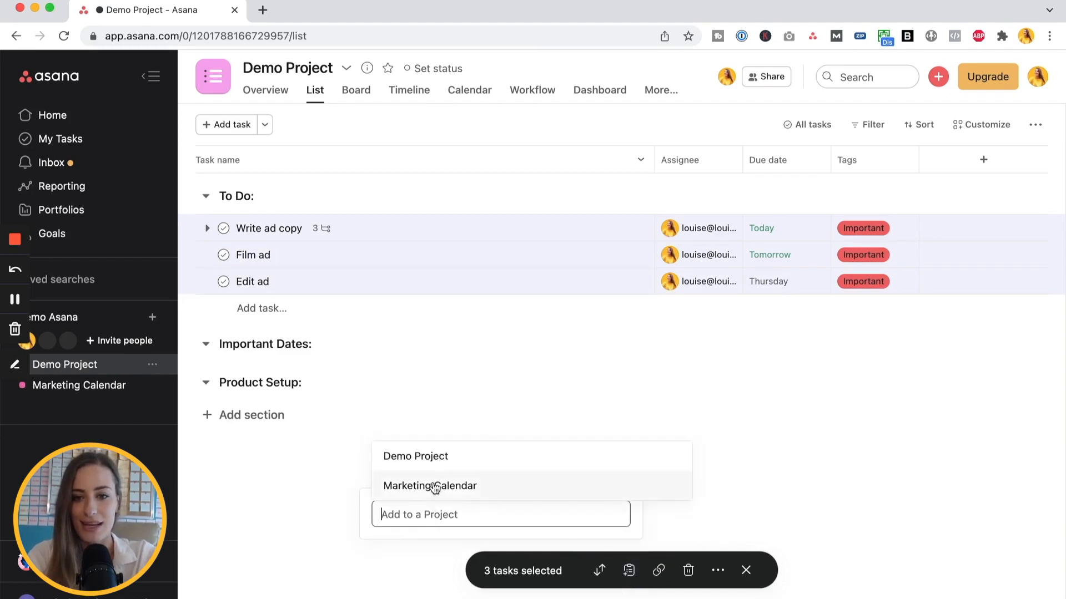
pyautogui.click(430, 485)
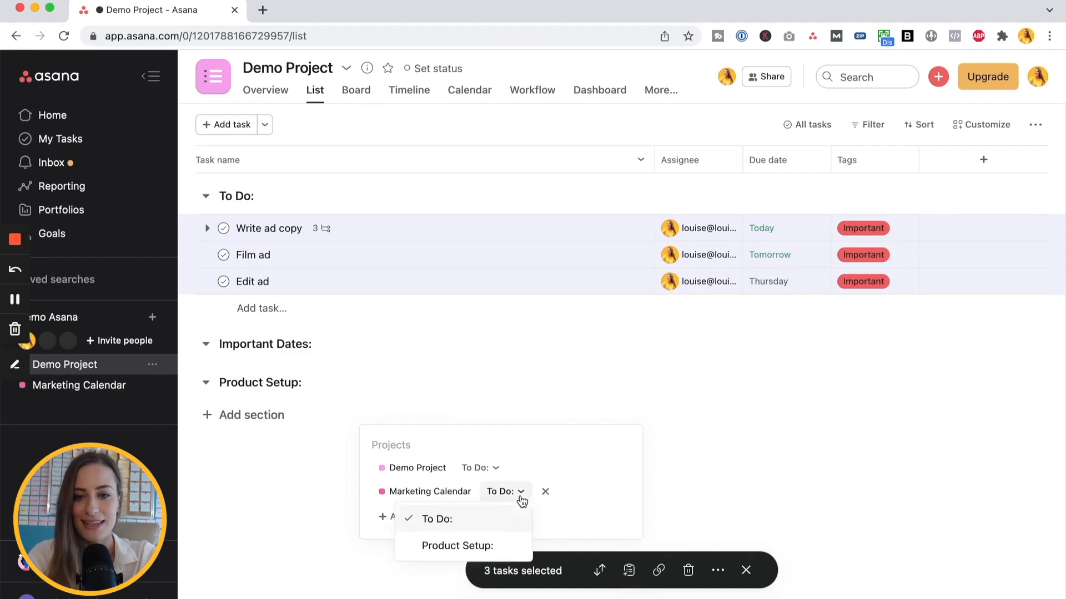
pyautogui.click(459, 546)
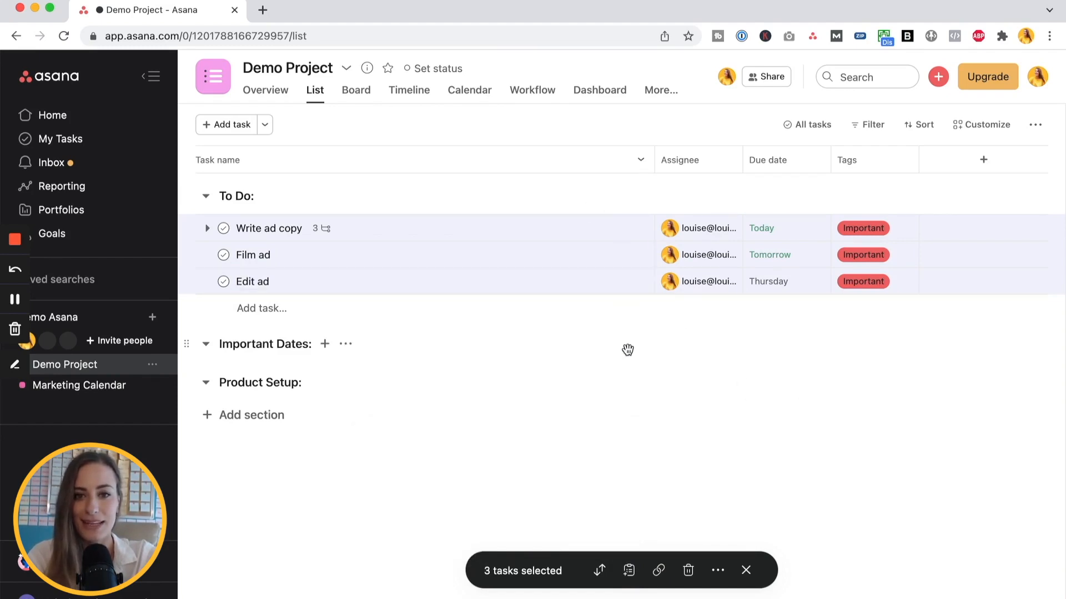
# Step: In Marketing Calendar, start editing Write ad copy's description
pyautogui.click(79, 385)
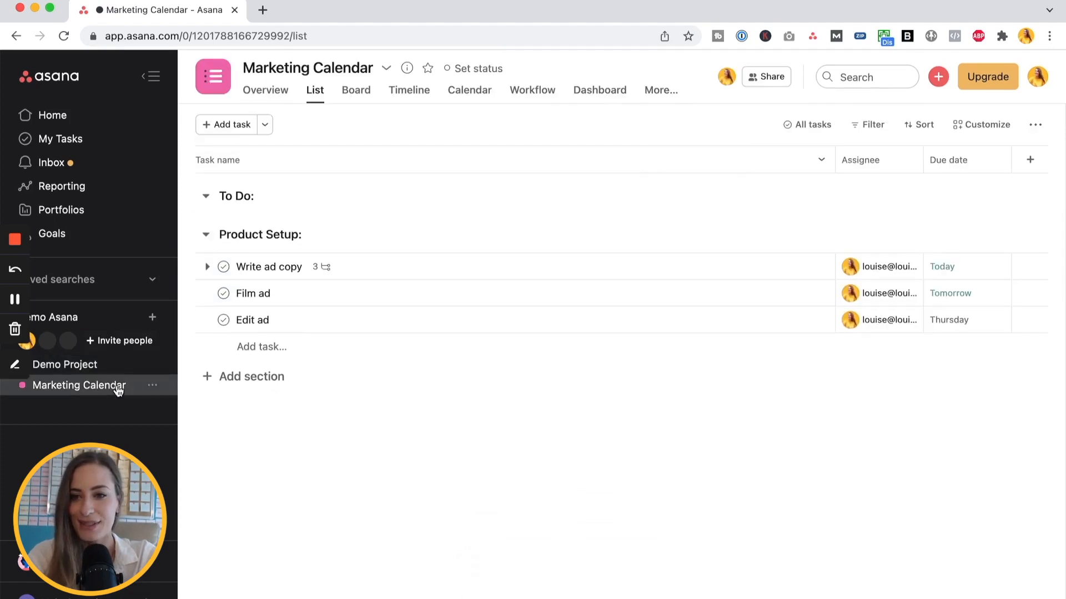
pyautogui.moveTo(766, 465)
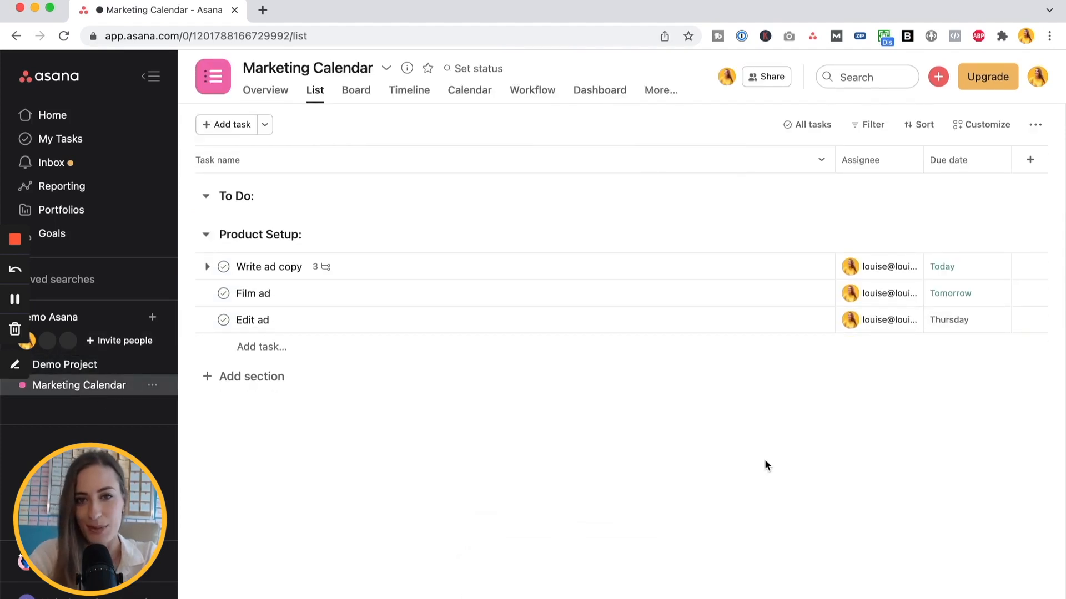
pyautogui.moveTo(823, 543)
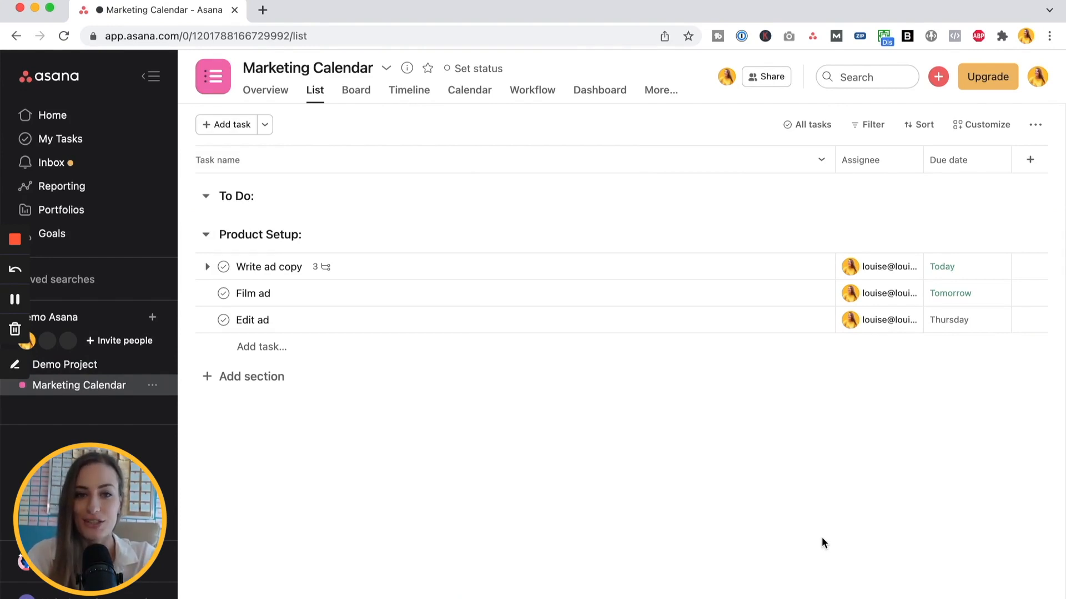
pyautogui.click(269, 267)
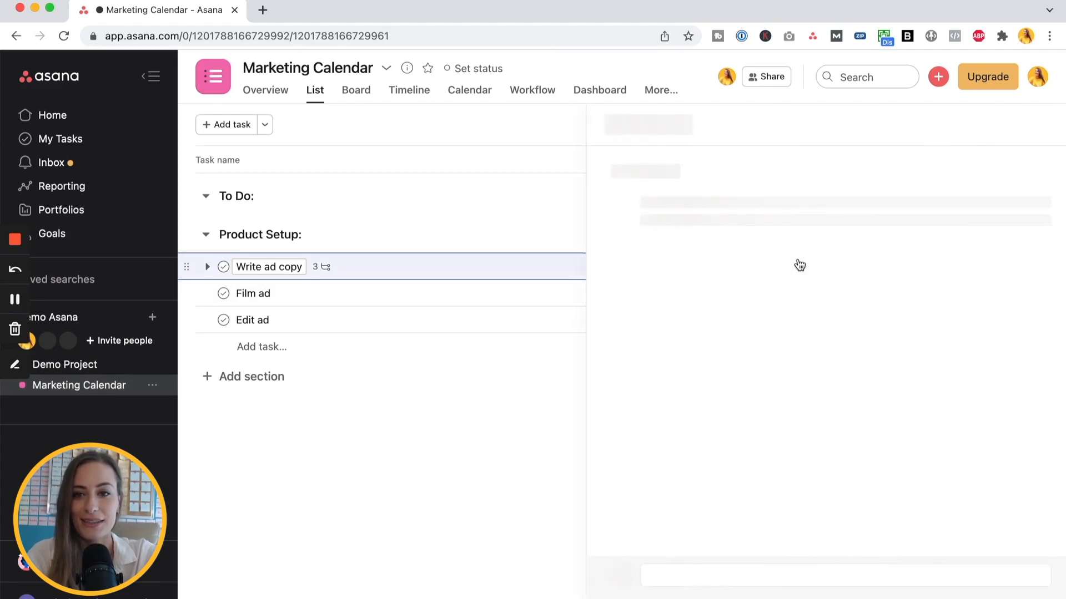
pyautogui.click(268, 266)
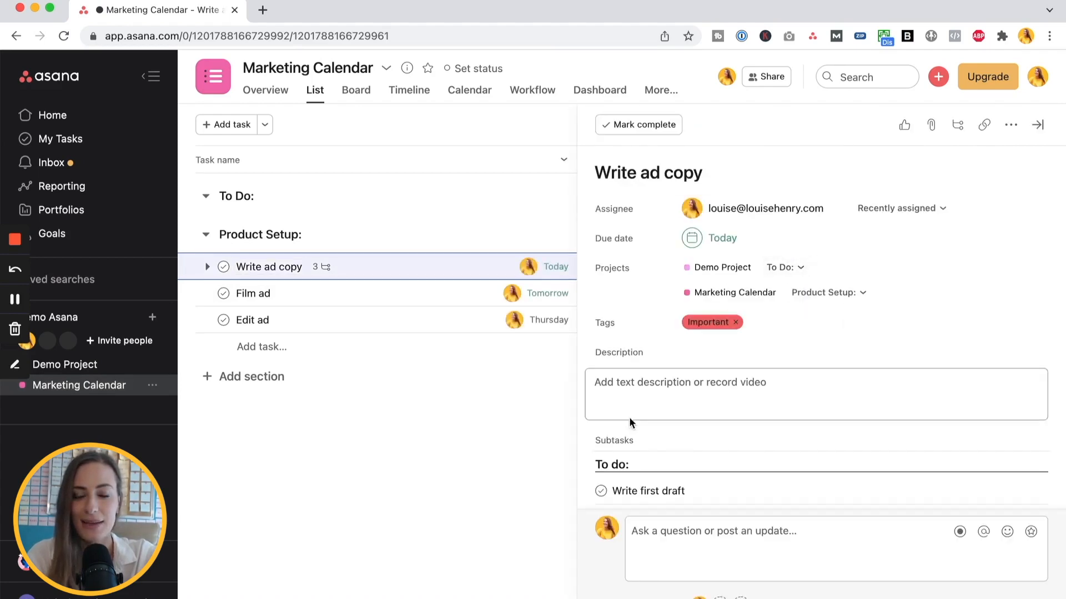
pyautogui.click(679, 394)
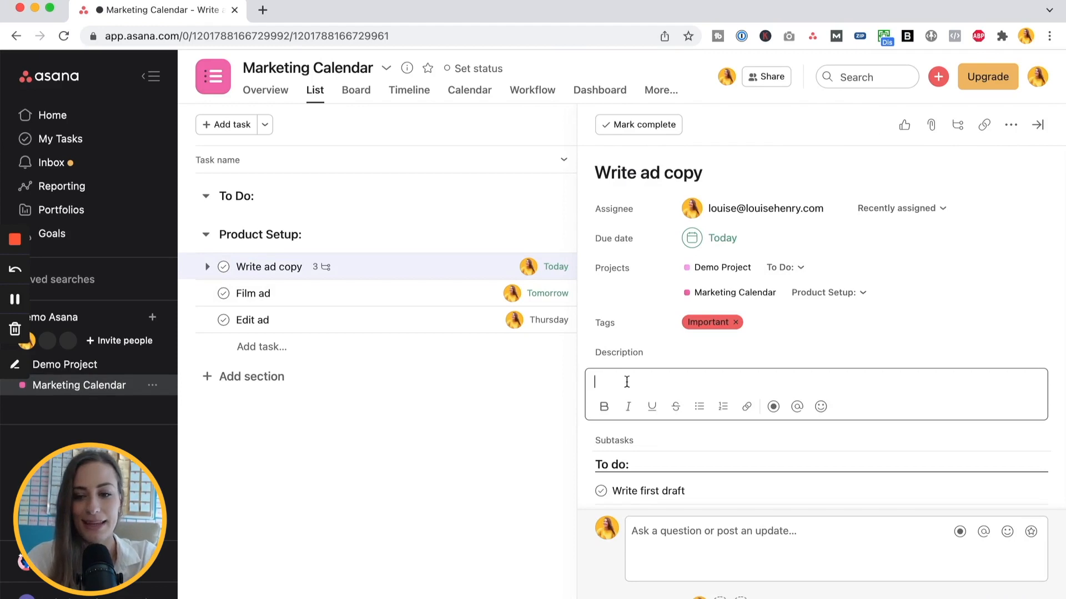
pyautogui.write('@')
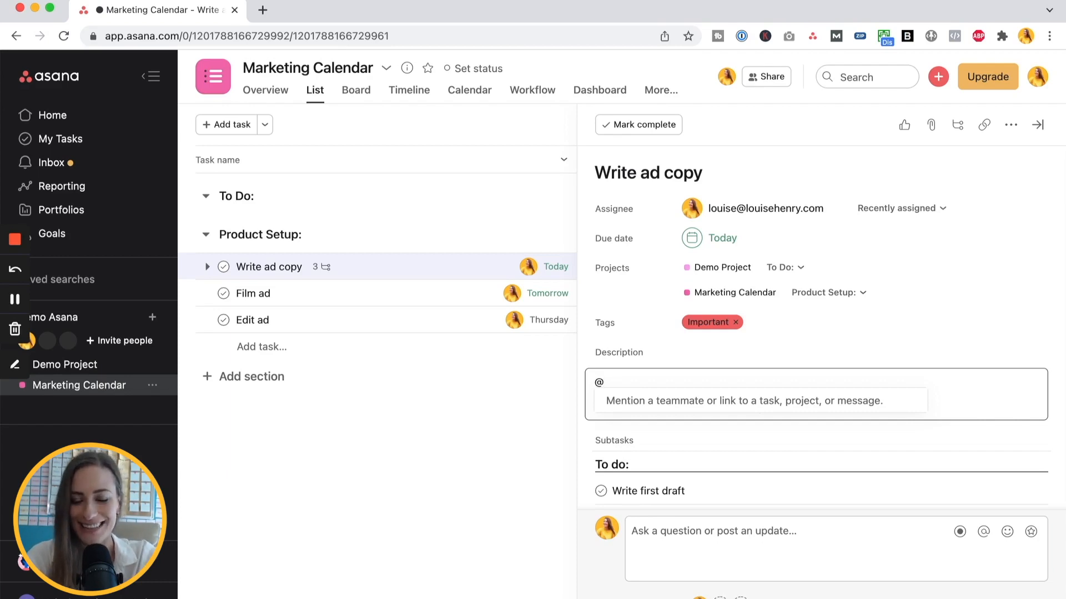
pyautogui.write('film')
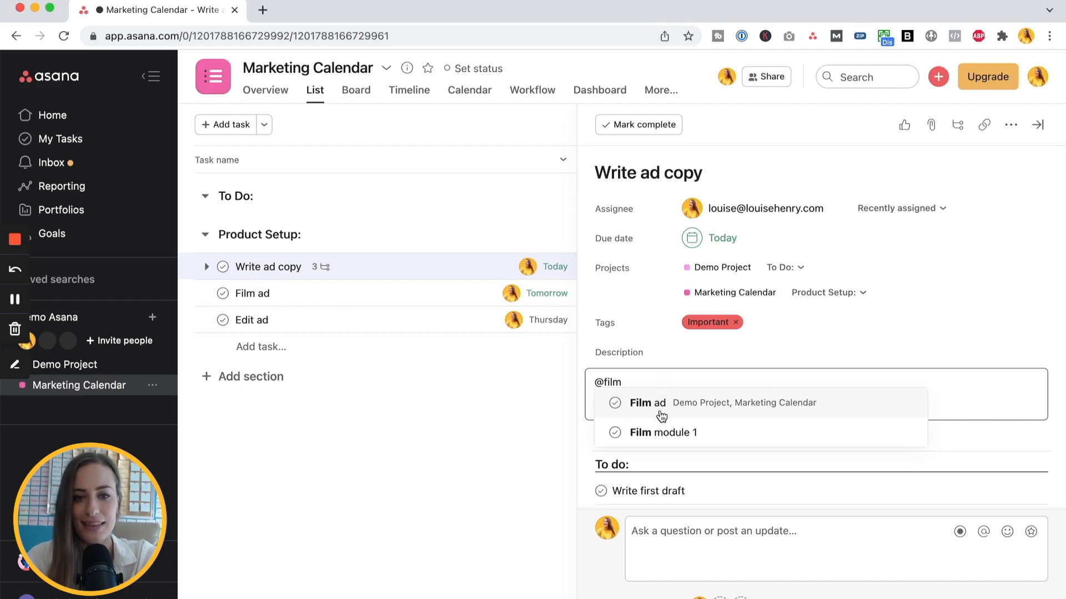
pyautogui.moveTo(662, 417)
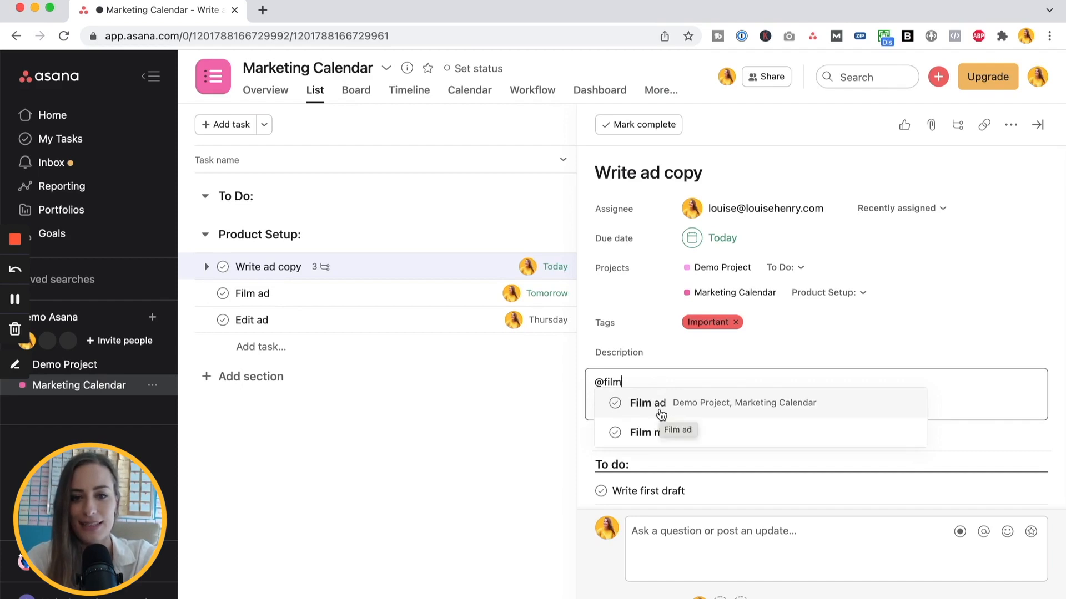
pyautogui.click(646, 402)
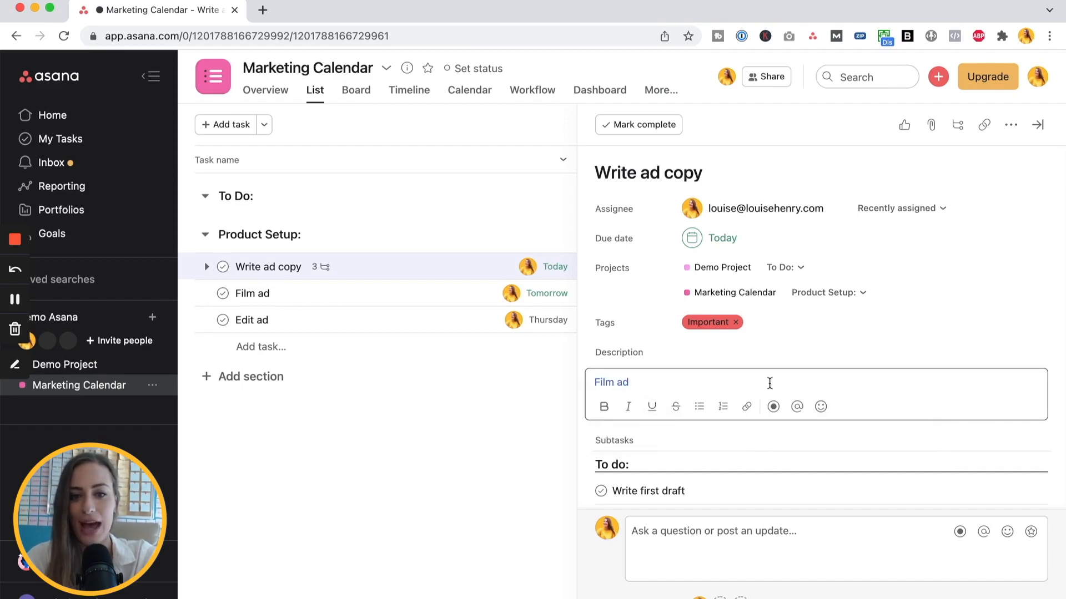
# Step: Start editing the Film ad task's description
pyautogui.click(253, 293)
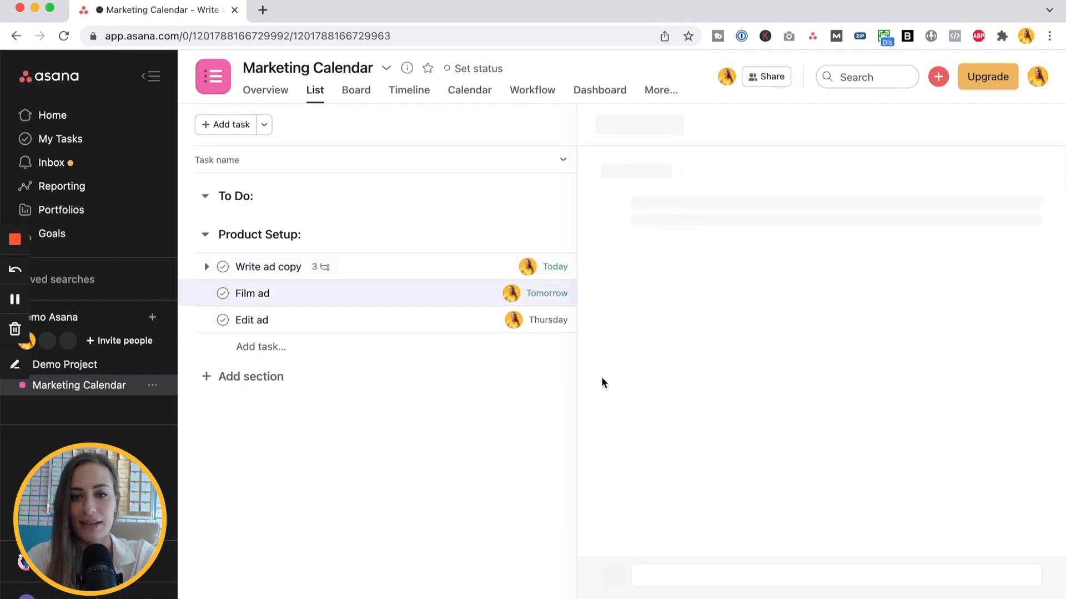
pyautogui.click(252, 293)
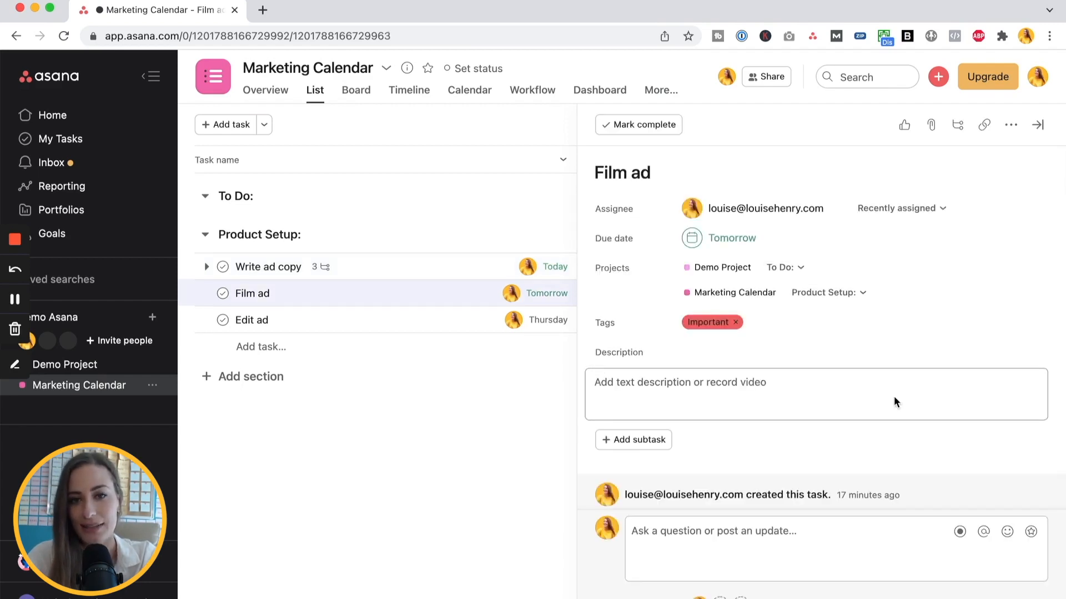
pyautogui.click(747, 382)
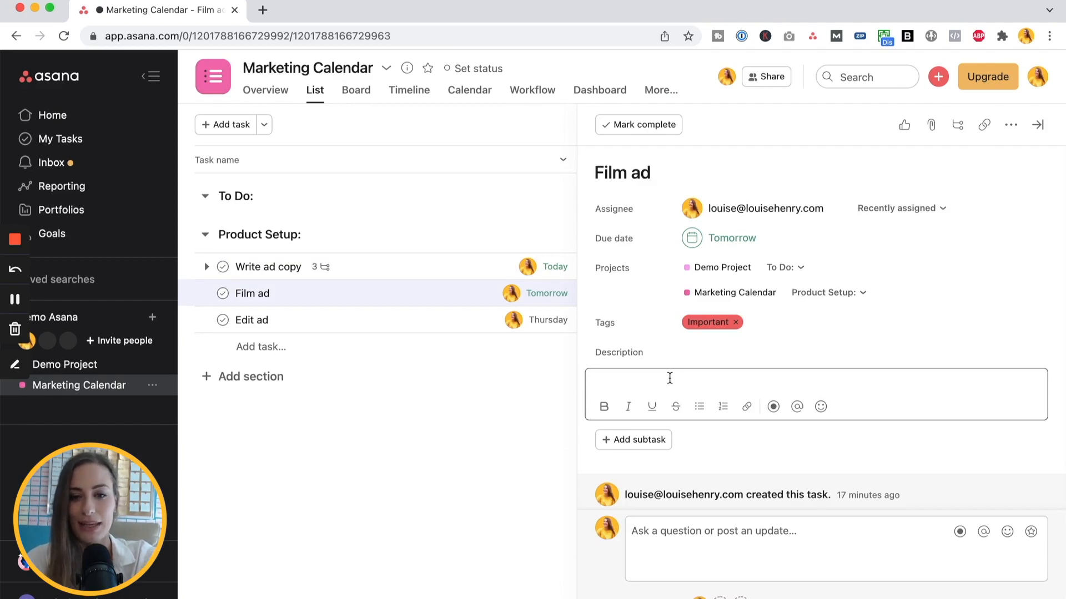
pyautogui.write('@')
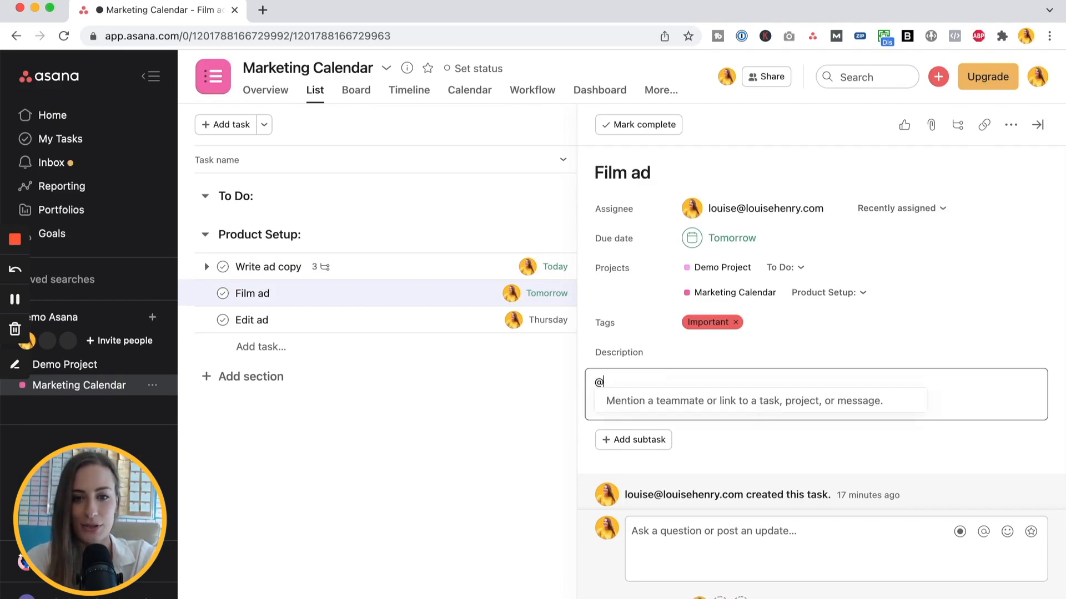
pyautogui.write('demo')
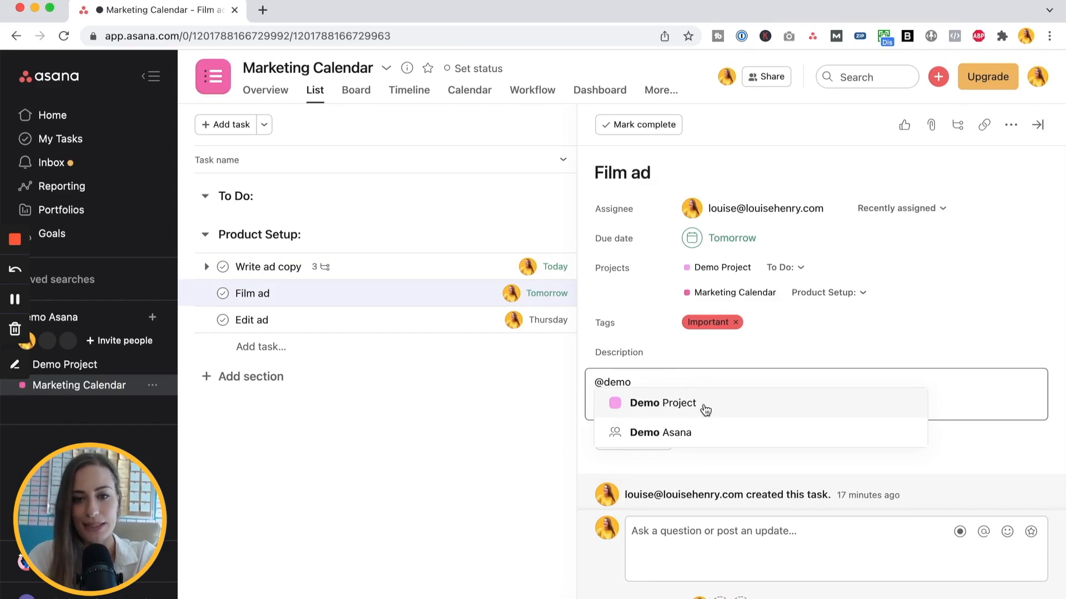
pyautogui.click(662, 402)
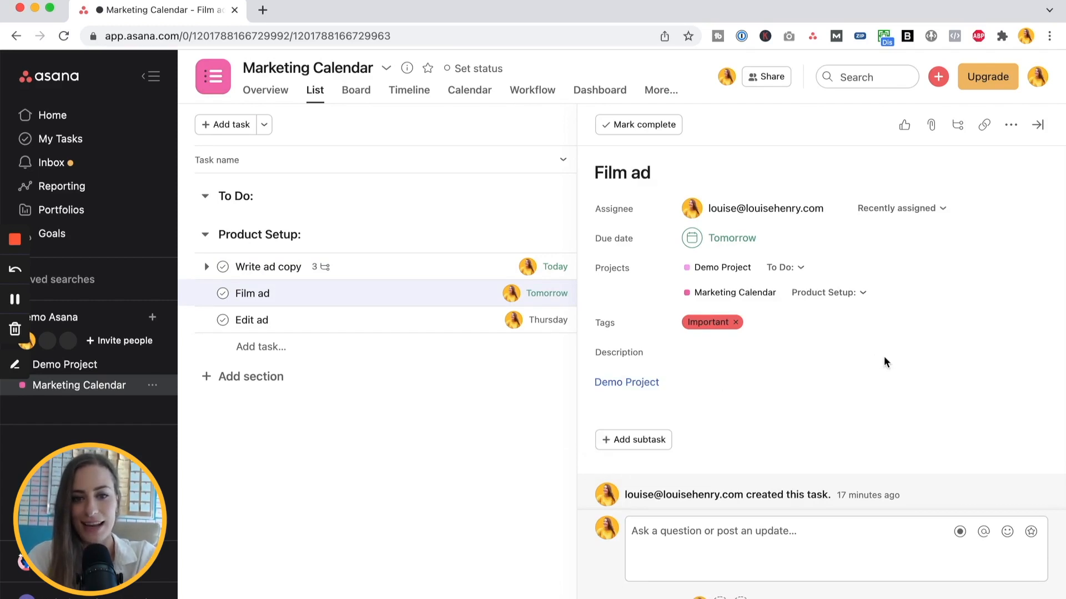
pyautogui.click(626, 382)
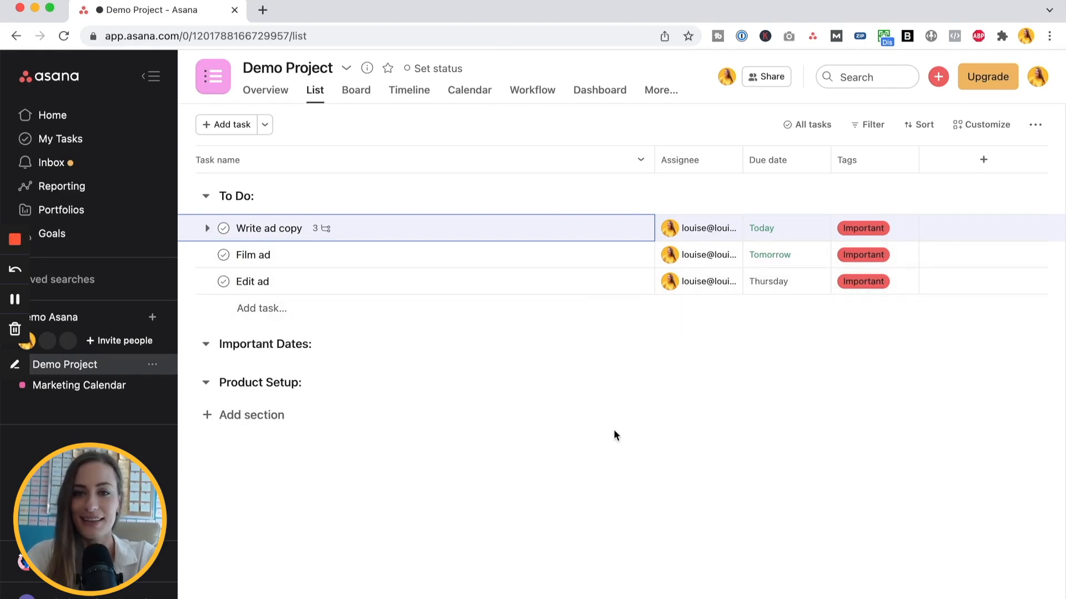
pyautogui.moveTo(646, 488)
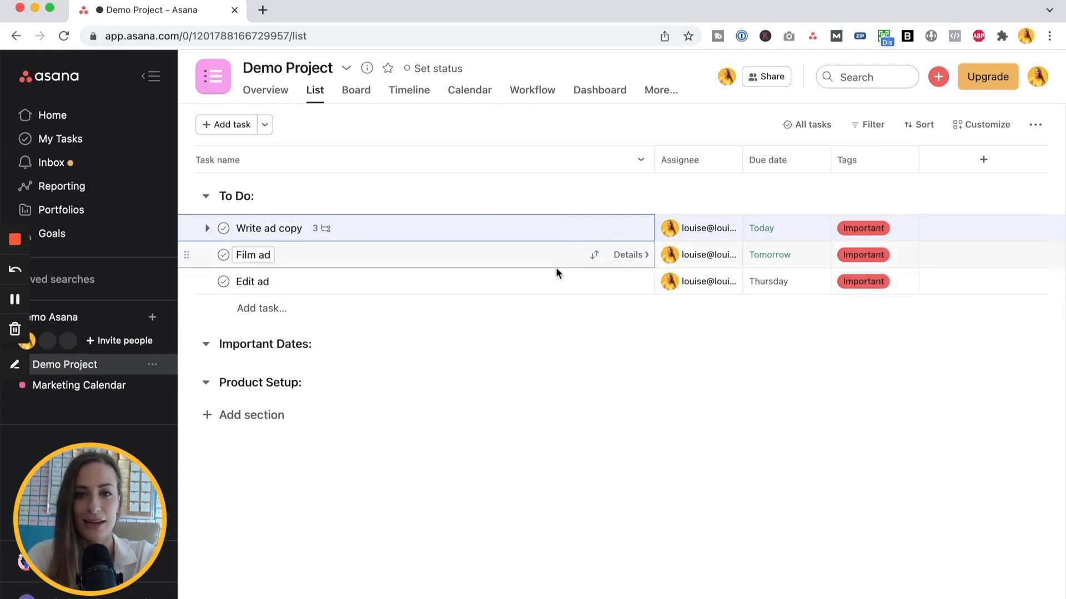
pyautogui.moveTo(557, 285)
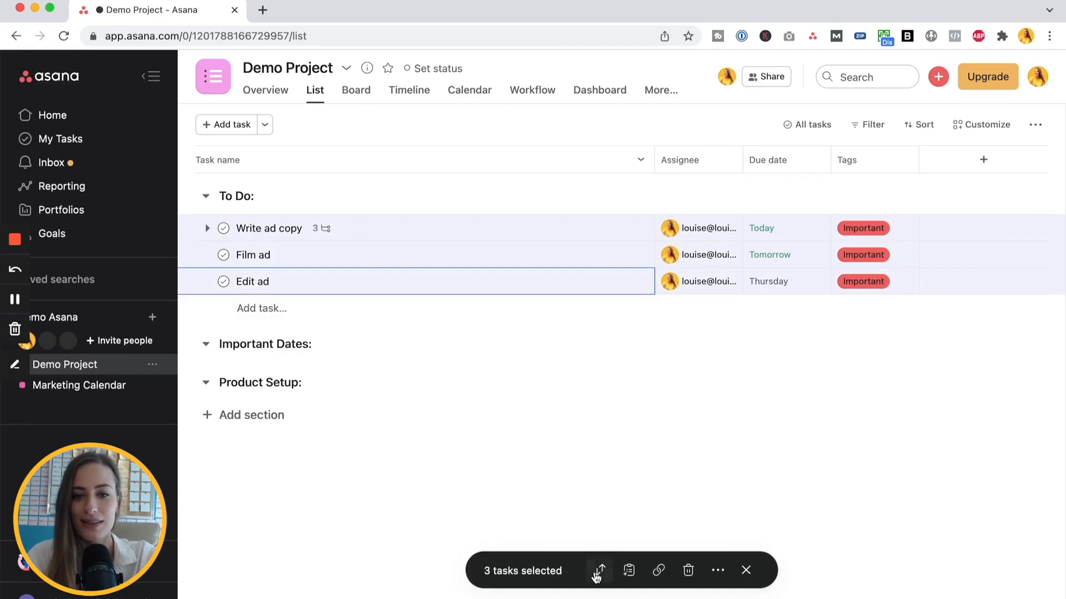
pyautogui.moveTo(599, 570)
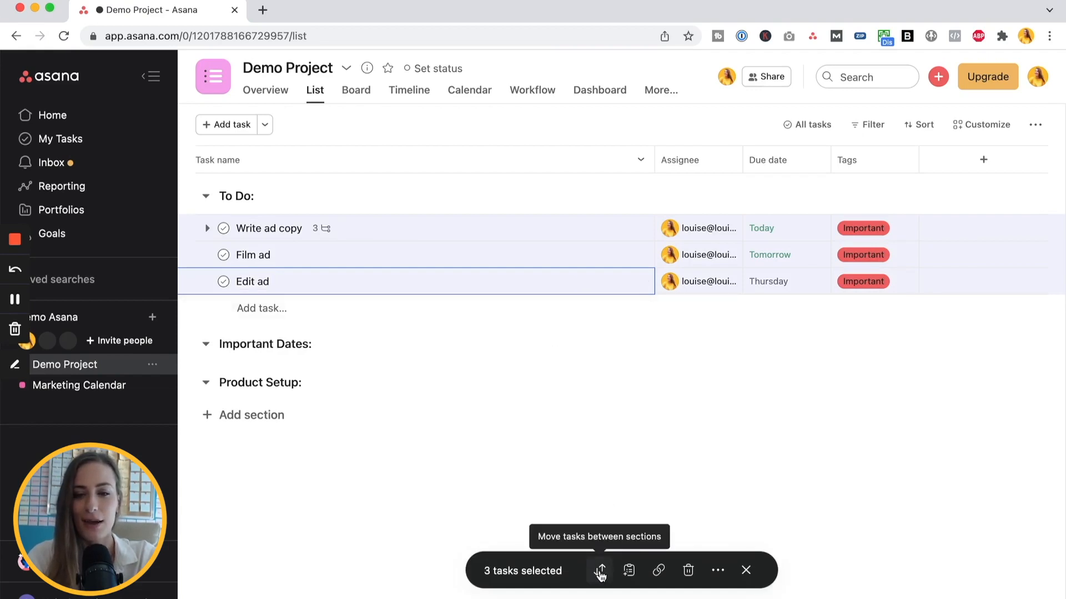
# Step: Move the selected Write ad copy, Film ad and Edit ad tasks into the Product Setup section
pyautogui.click(599, 570)
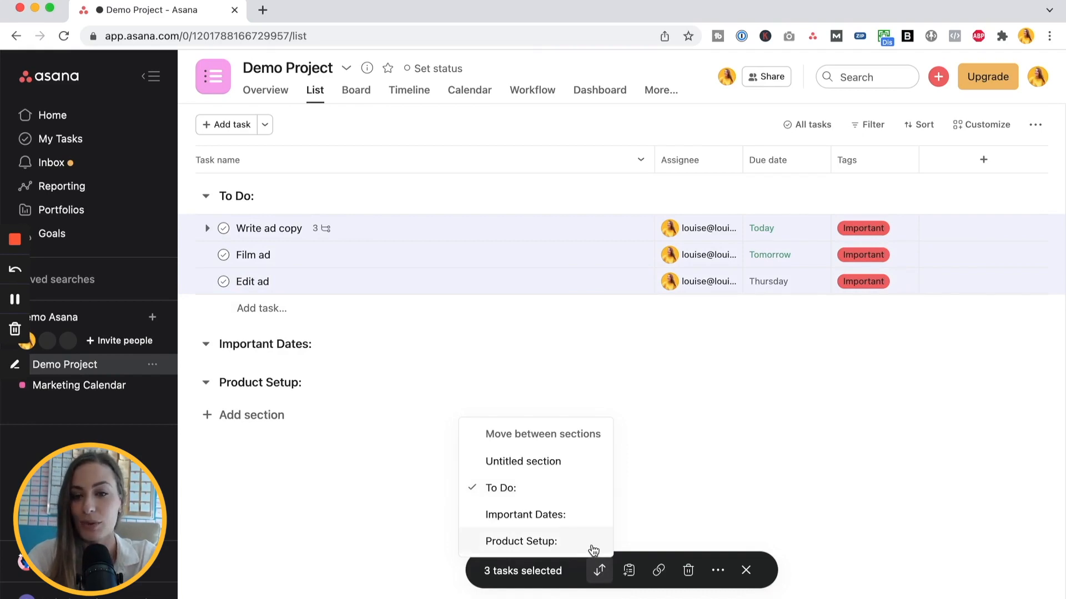
pyautogui.click(522, 540)
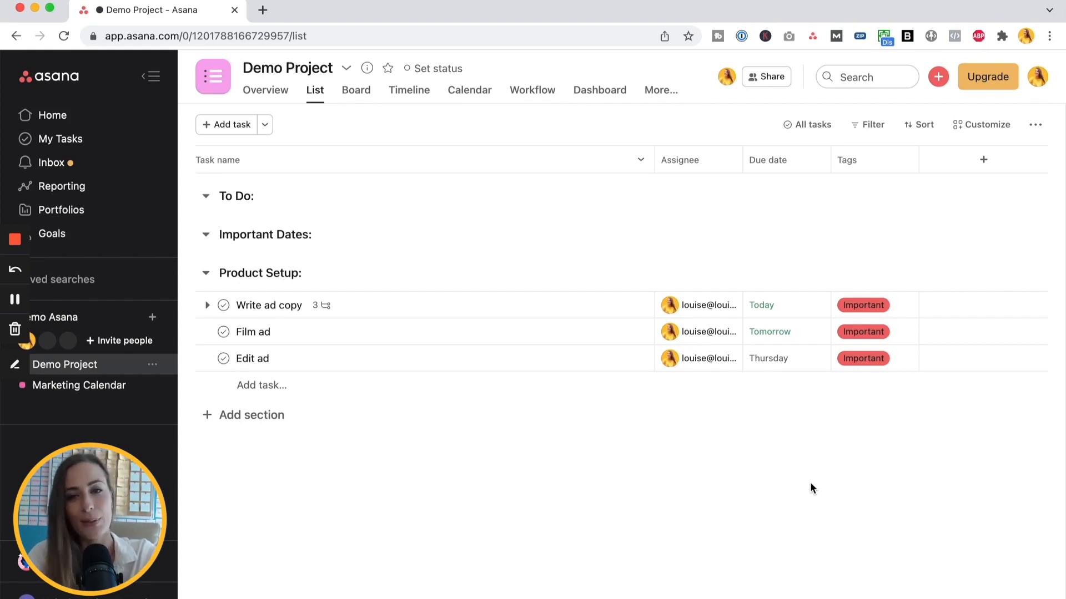
pyautogui.moveTo(978, 426)
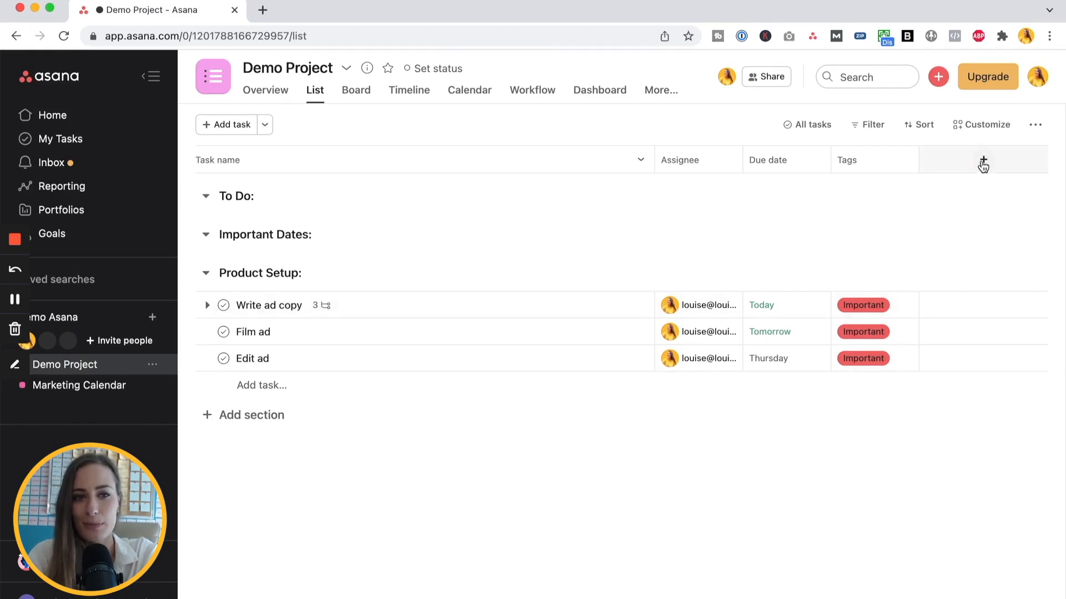
# Step: Start adding a field and dismiss the Add priority upgrade promo
pyautogui.click(983, 160)
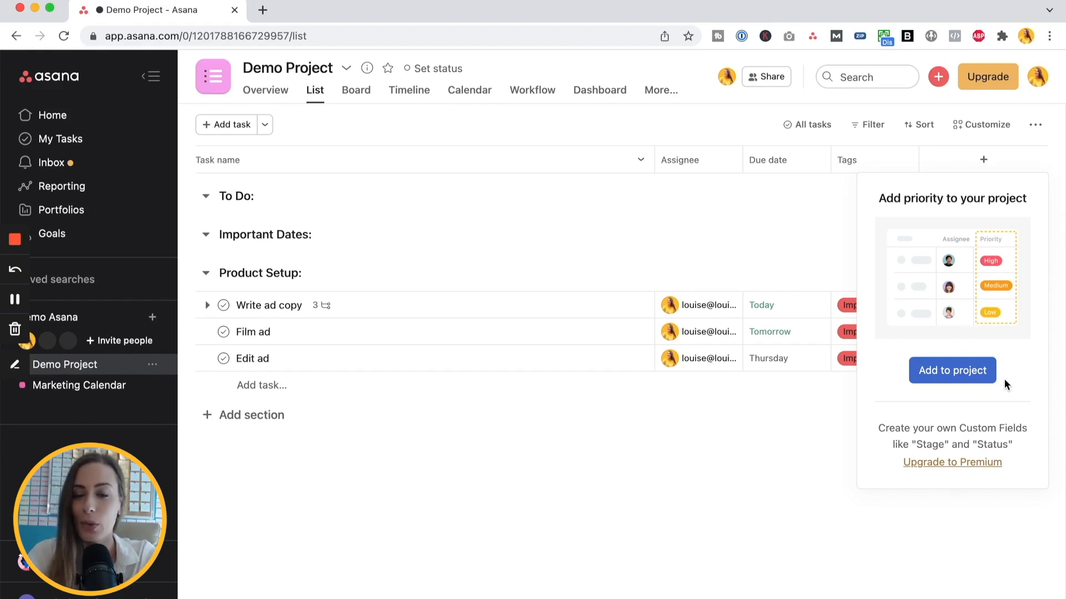
pyautogui.click(1037, 77)
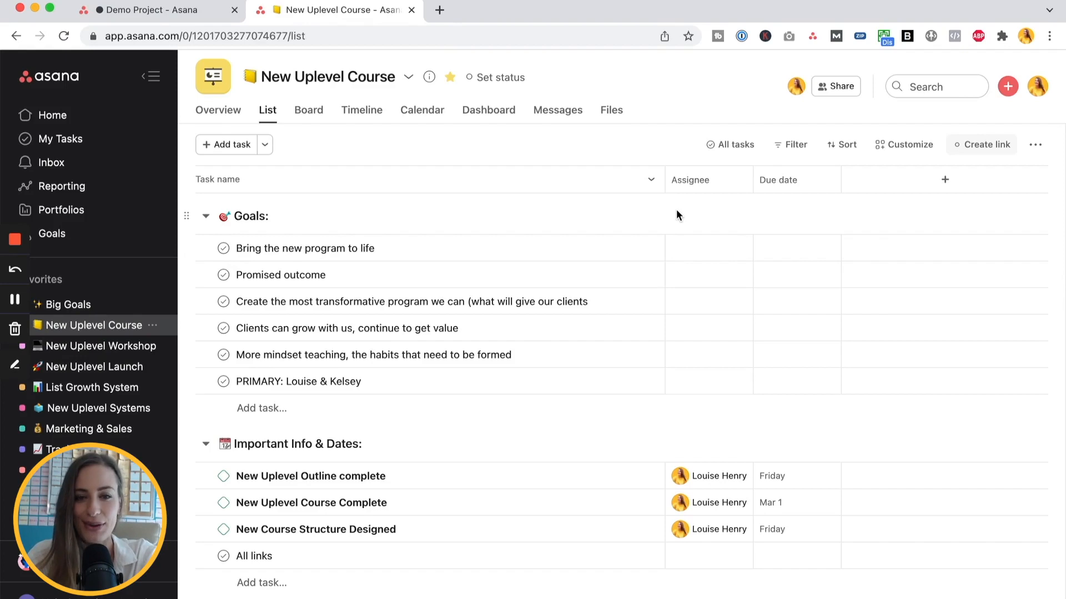
# Step: Set up a Priority single-select field with colour-coded Low, Medium and Important options
pyautogui.click(944, 180)
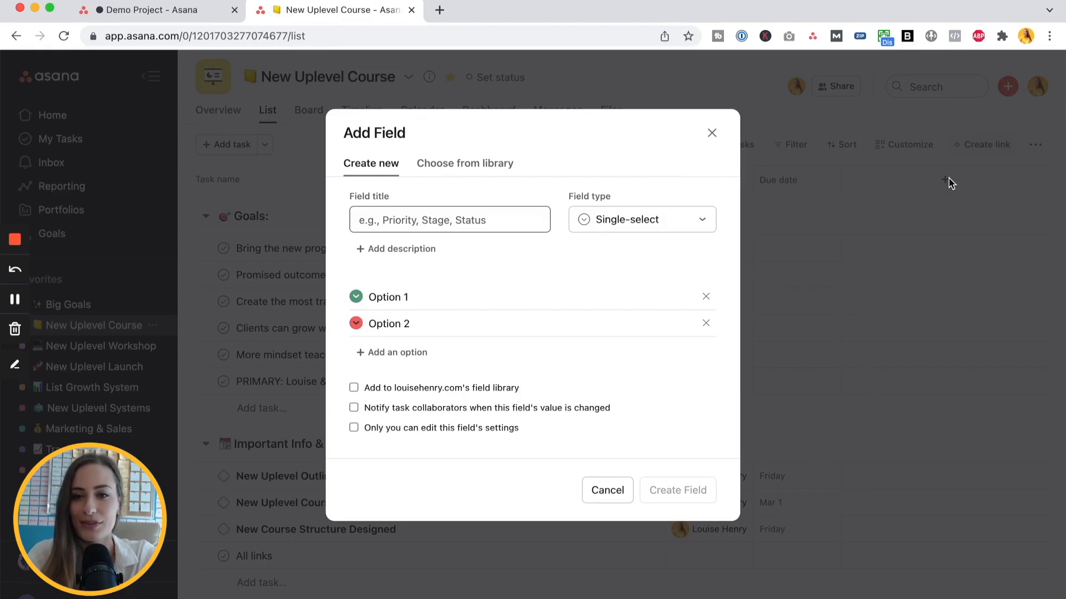
pyautogui.write('P')
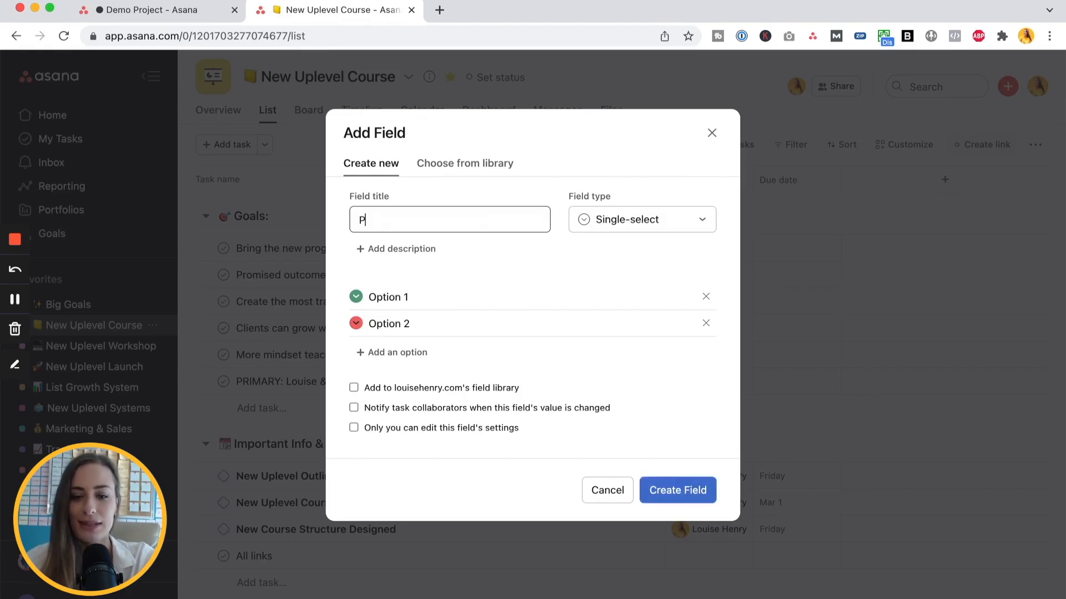
pyautogui.write('riority')
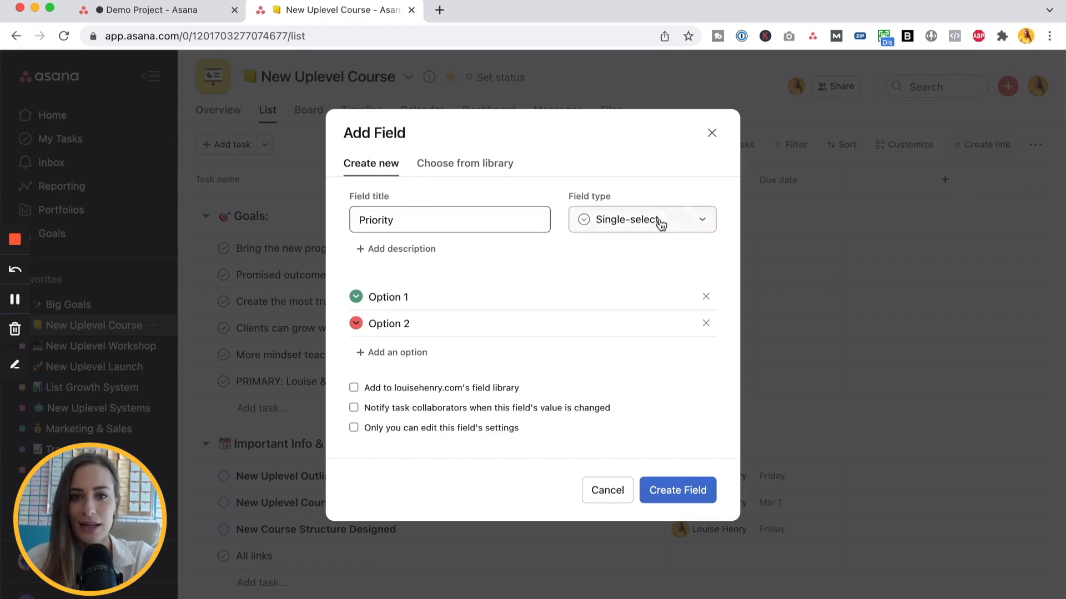
pyautogui.click(640, 218)
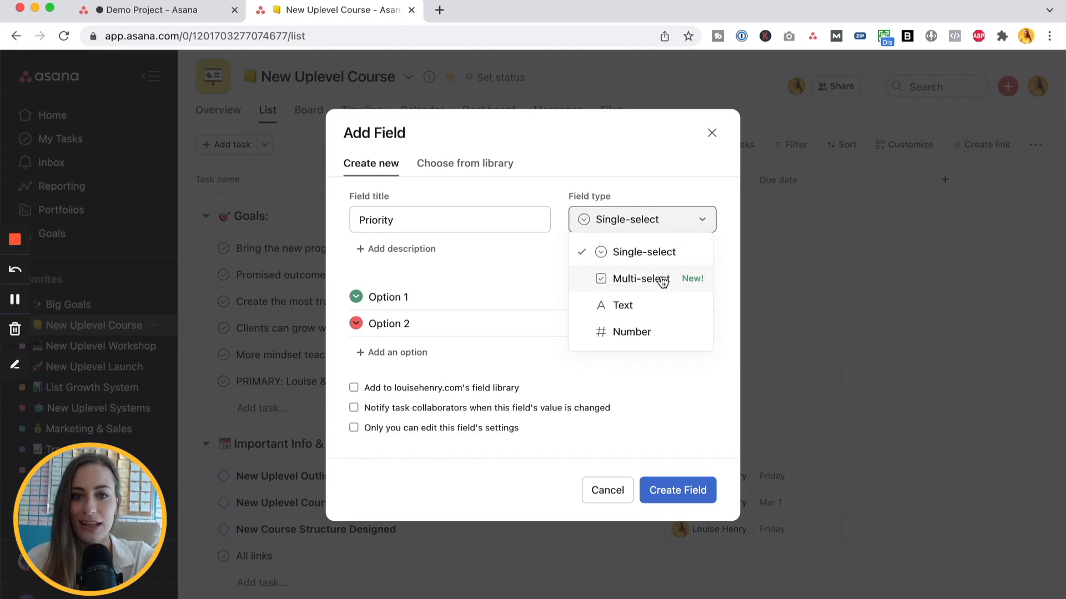
pyautogui.moveTo(653, 337)
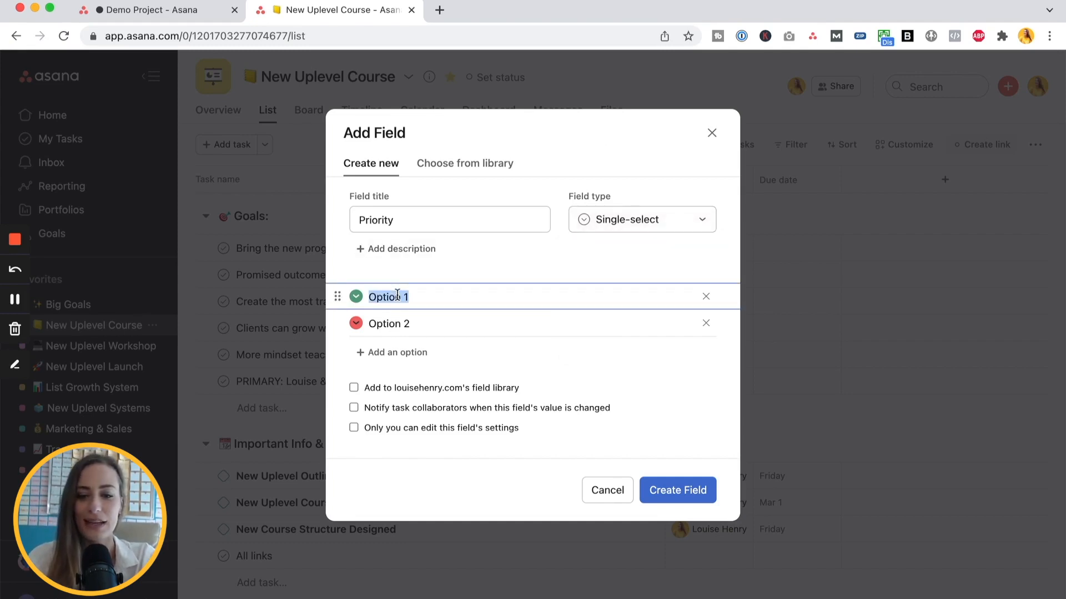
pyautogui.write('Low')
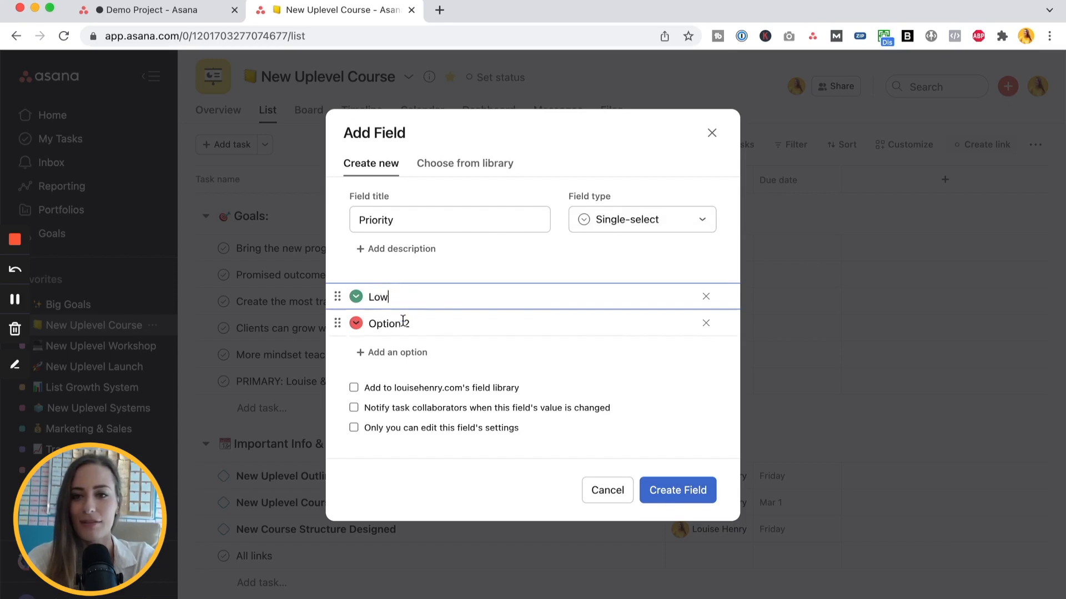
pyautogui.write('Medium')
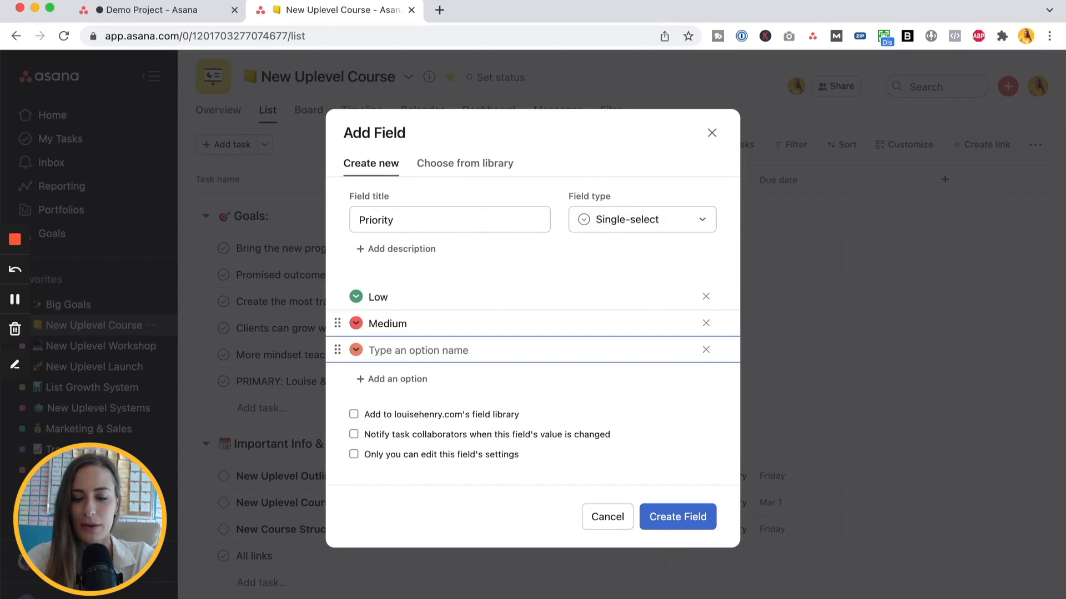
pyautogui.write('Important')
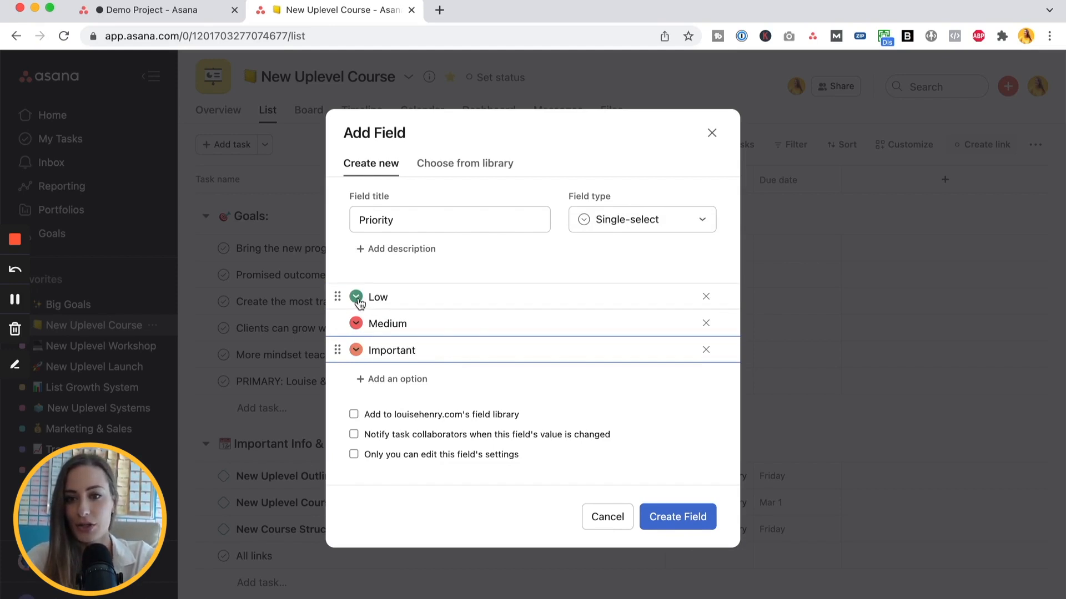
pyautogui.click(355, 298)
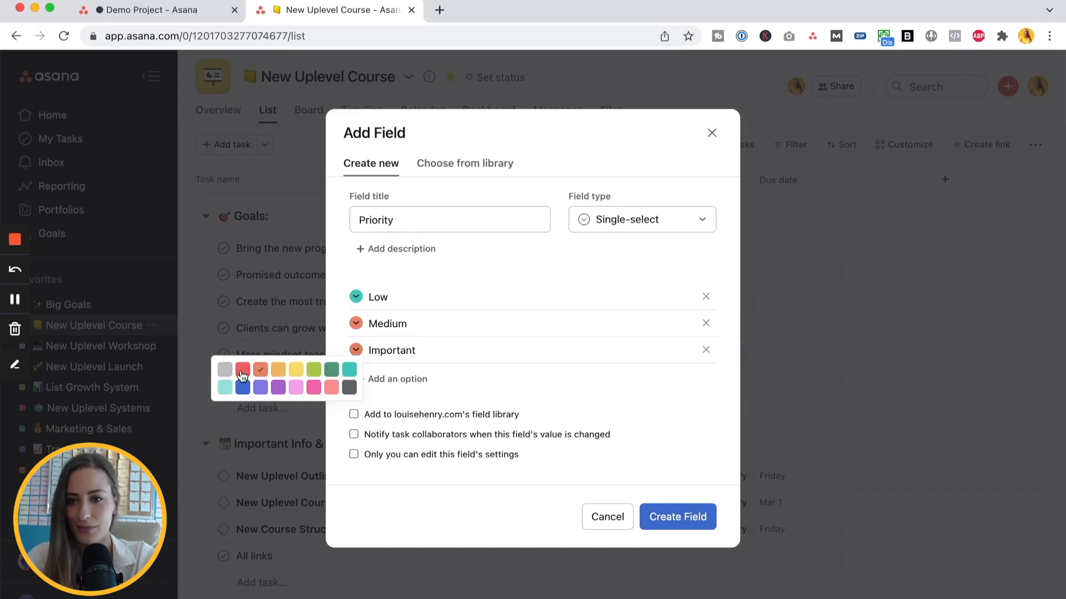
pyautogui.click(242, 370)
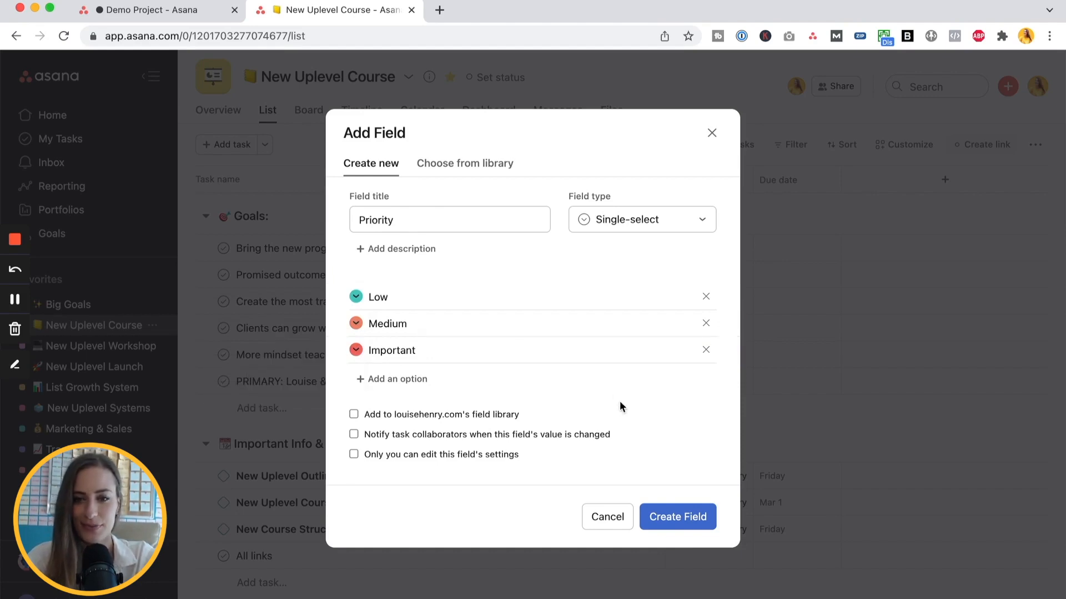
pyautogui.moveTo(690, 498)
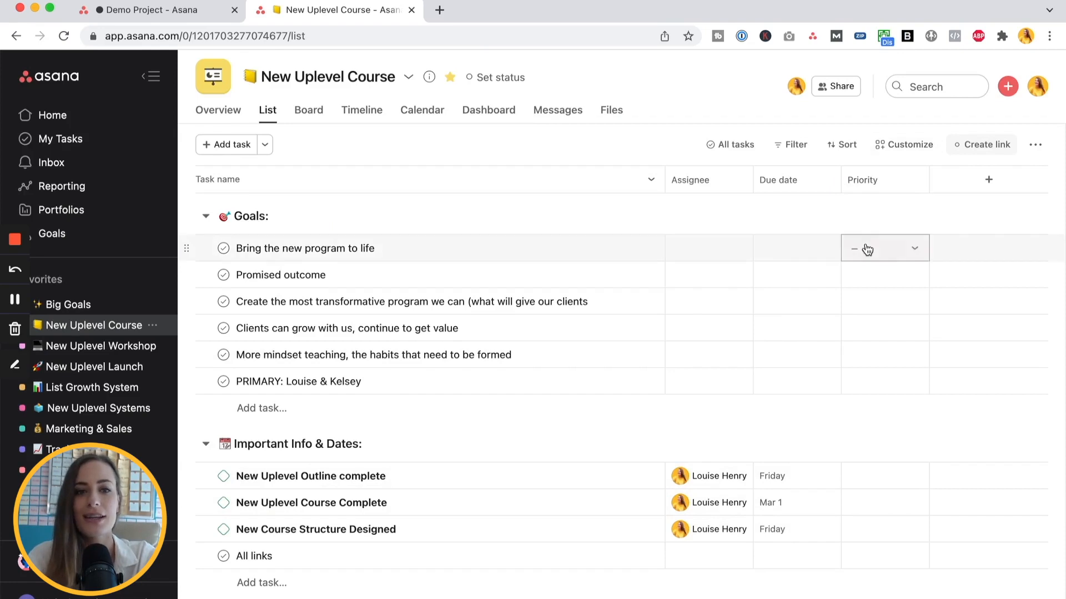
# Step: Give the Goals tasks priorities Low, Low, Medium and Important
pyautogui.click(884, 247)
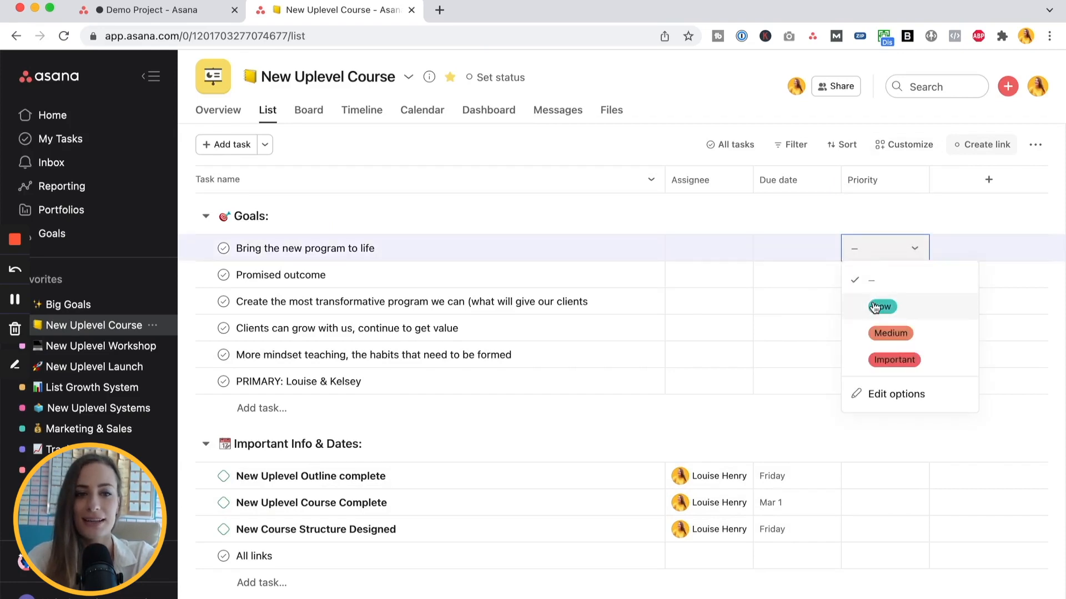
pyautogui.click(881, 306)
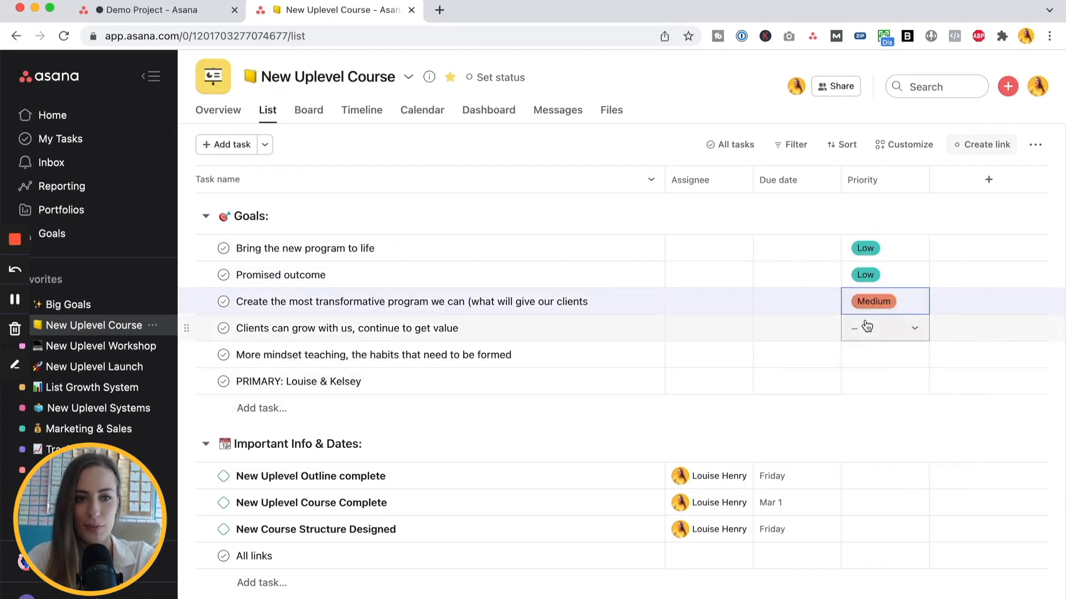
pyautogui.click(877, 327)
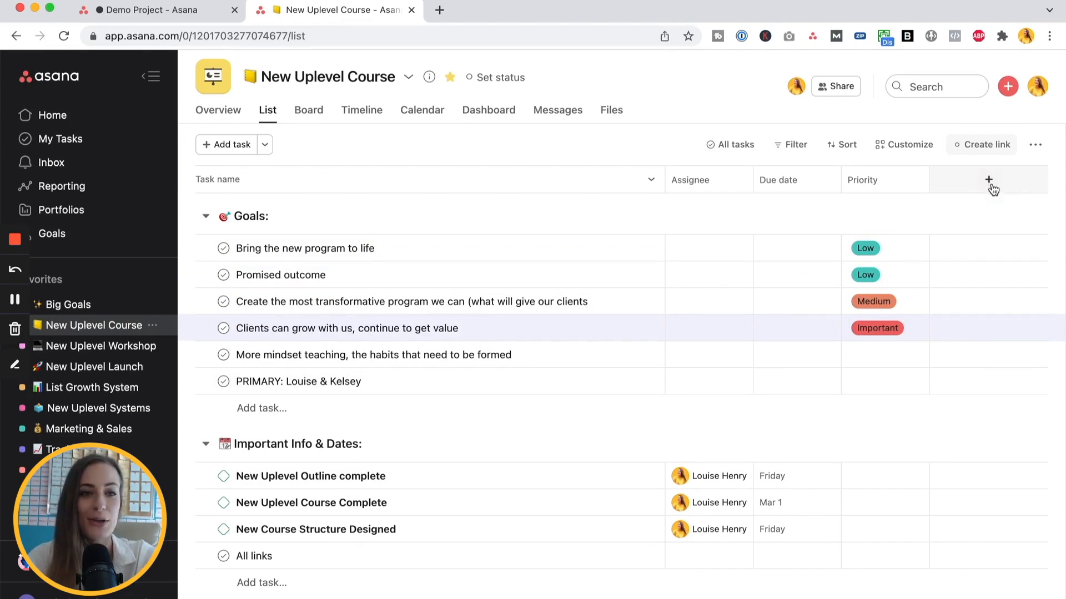
# Step: Create a Category field with pink Asana, green Productivity and orange Online Business options
pyautogui.click(989, 180)
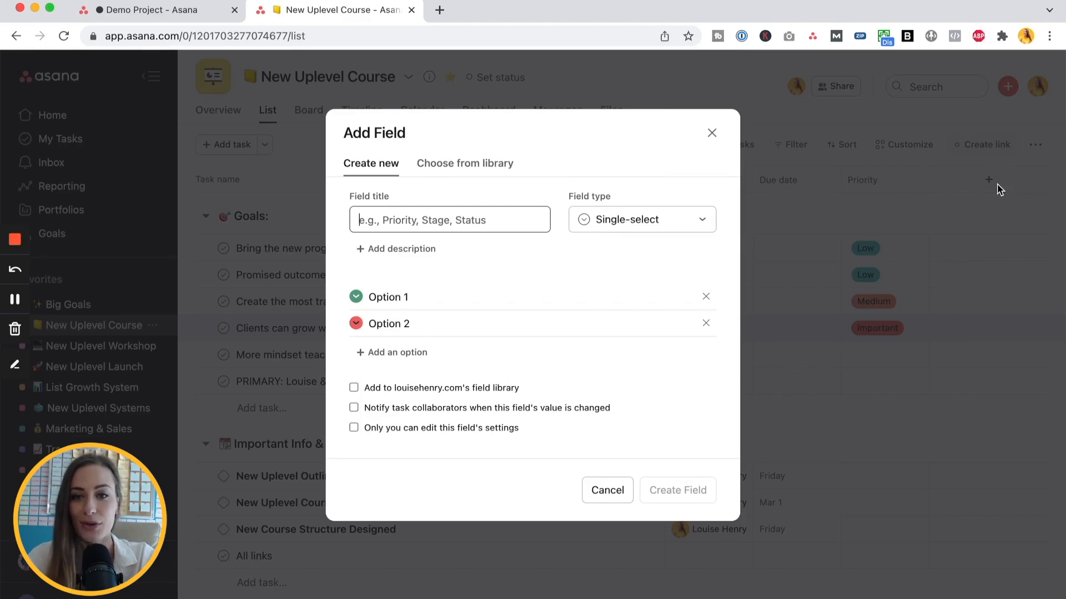
pyautogui.write('Category')
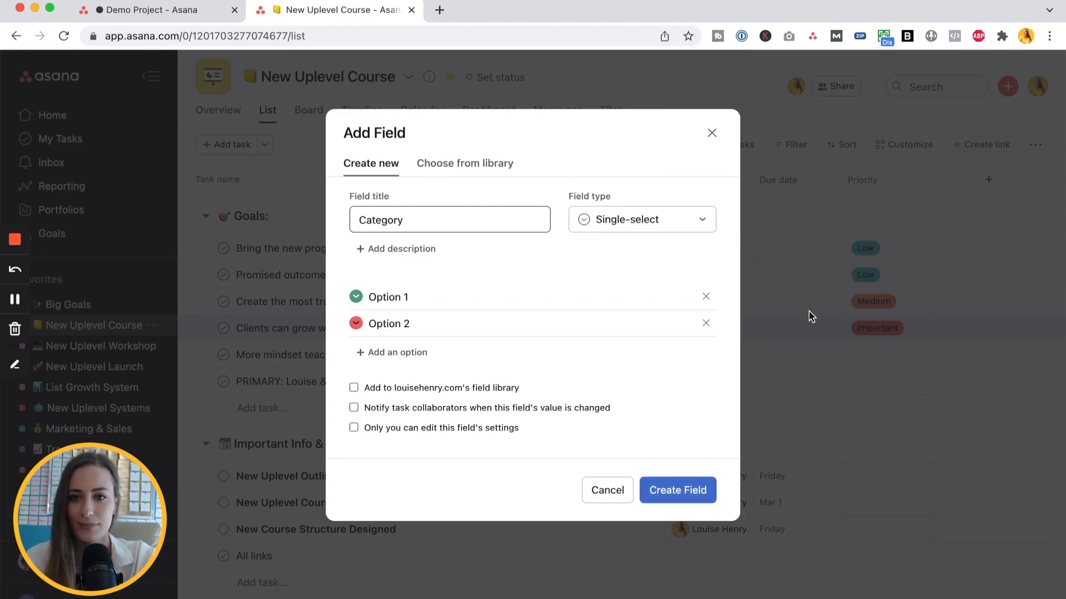
pyautogui.doubleClick(388, 298)
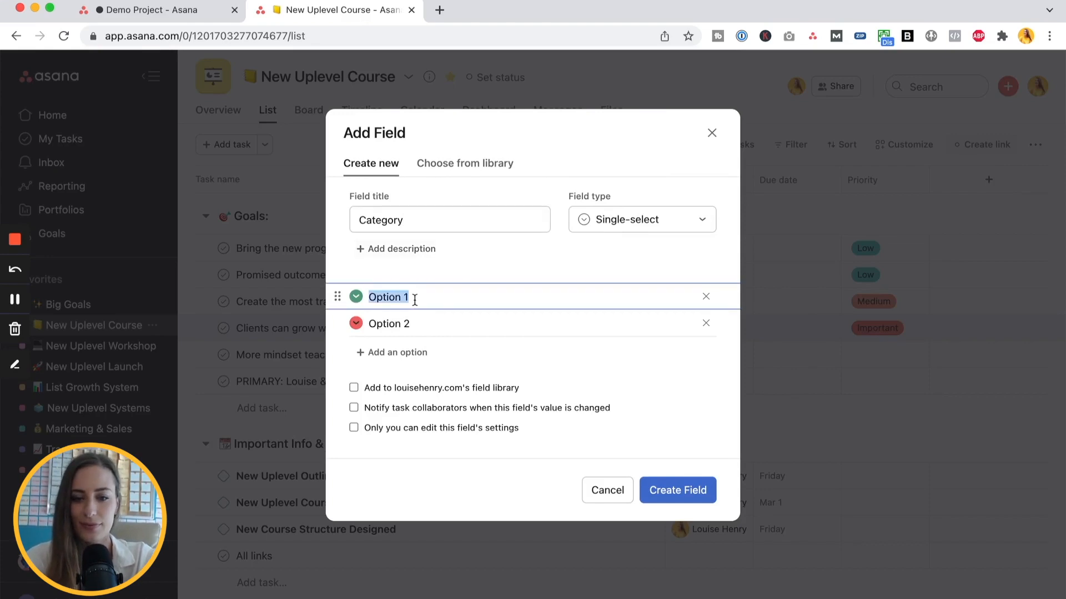
pyautogui.write('Asana')
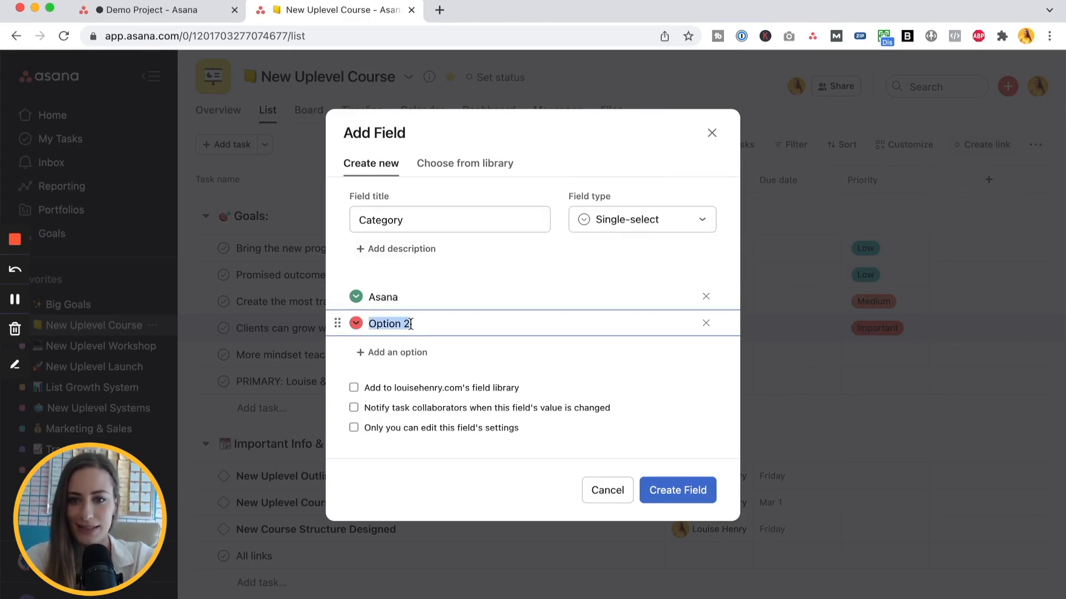
pyautogui.write('Productivi')
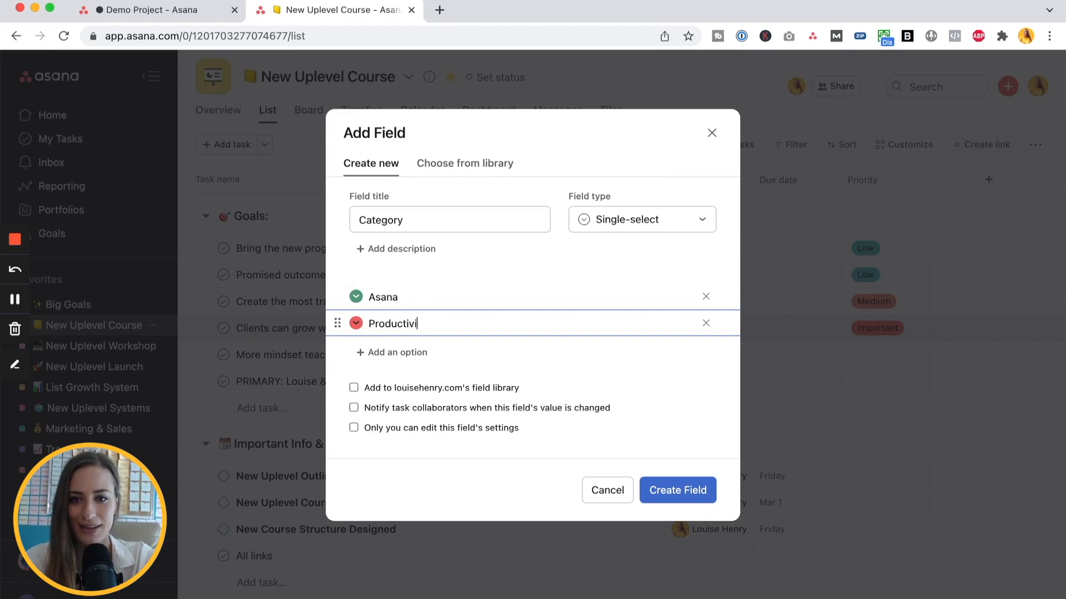
pyautogui.write('Online B')
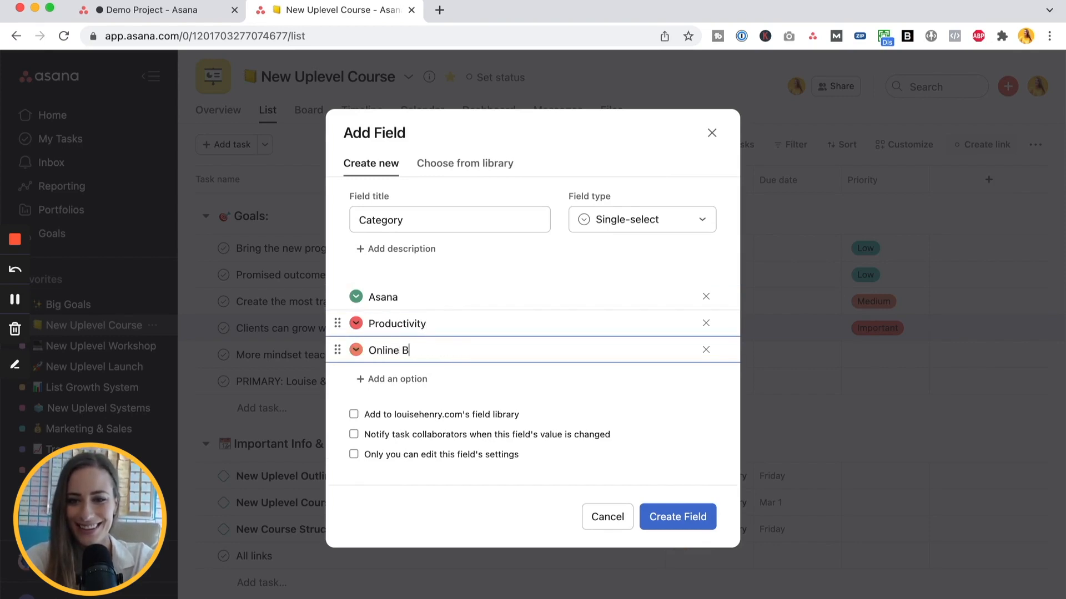
pyautogui.write('usiness')
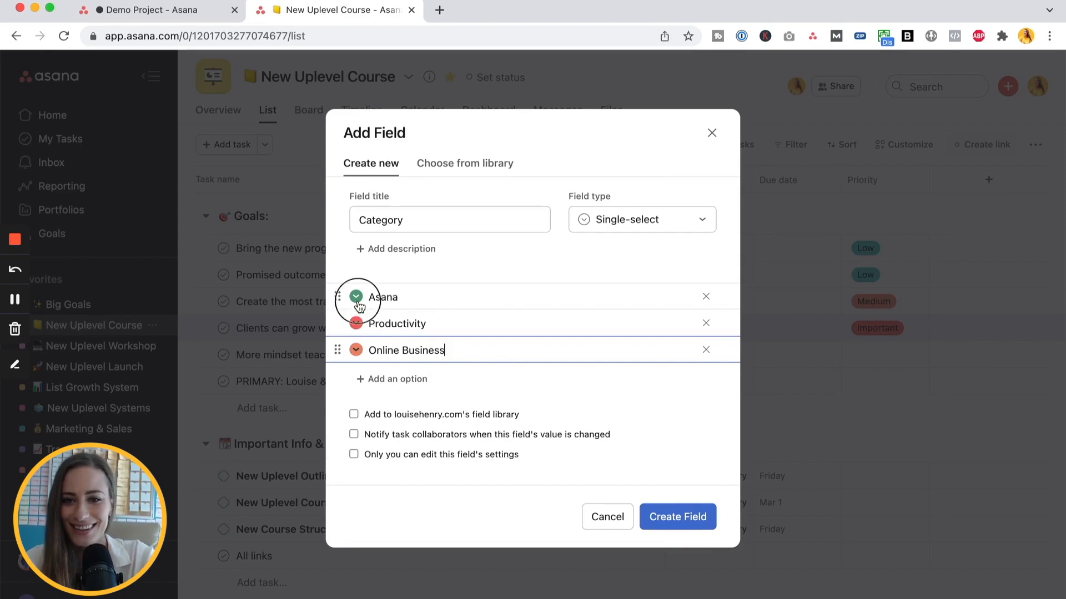
pyautogui.click(356, 298)
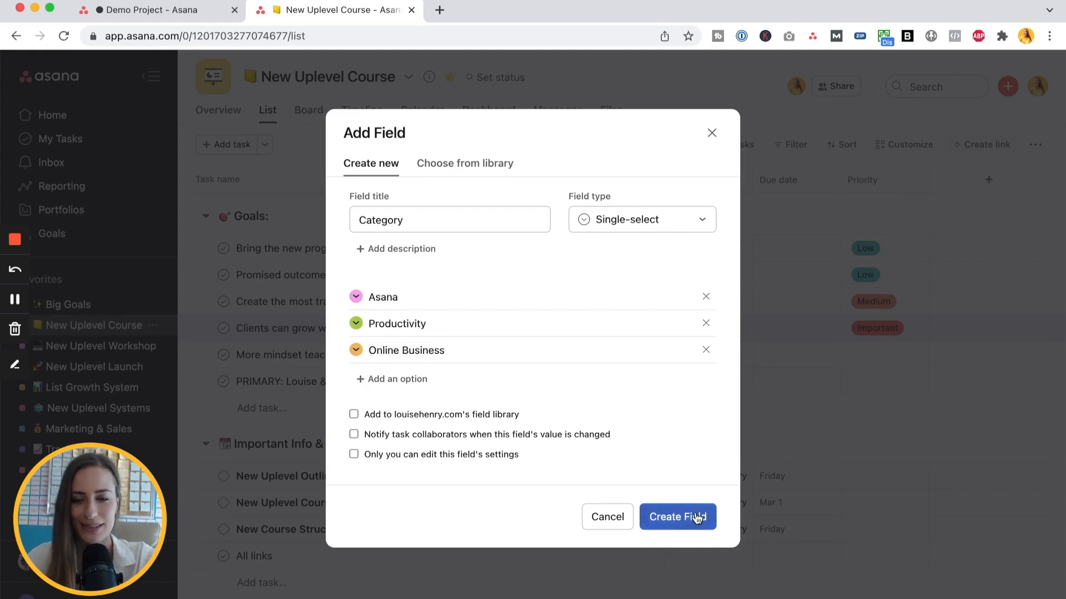
pyautogui.click(677, 516)
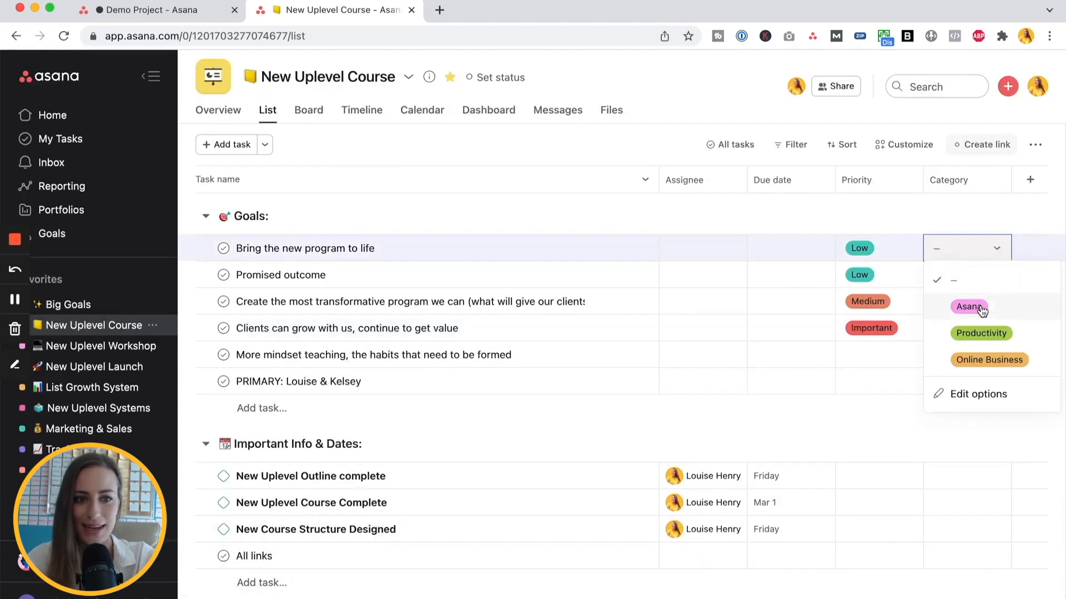
# Step: Categorise 'Bring the new program to life' as Asana and 'Promised outcome' as Productivity
pyautogui.click(968, 306)
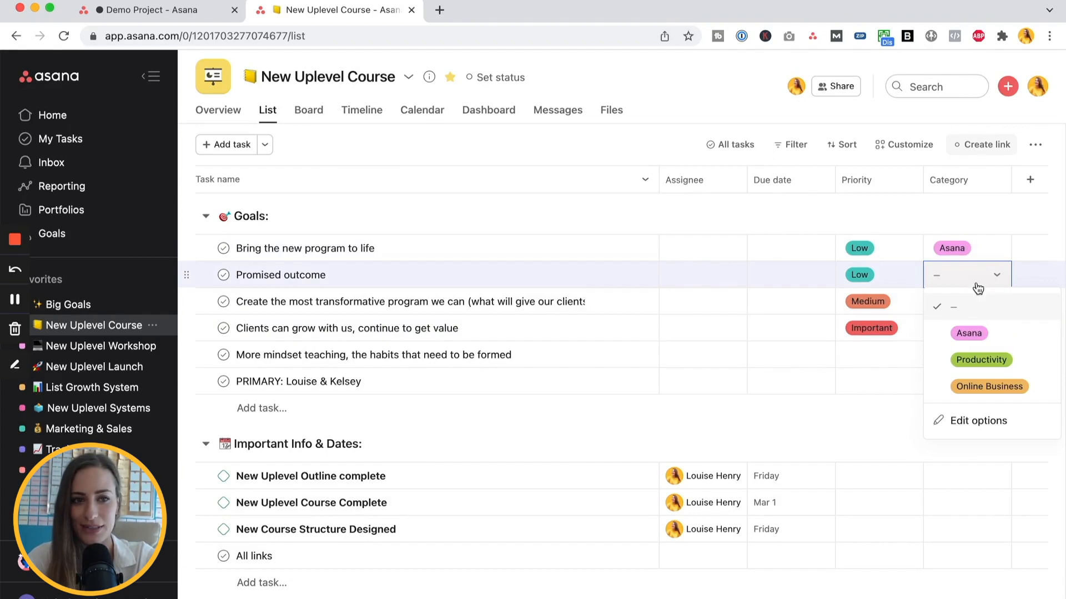
pyautogui.click(980, 360)
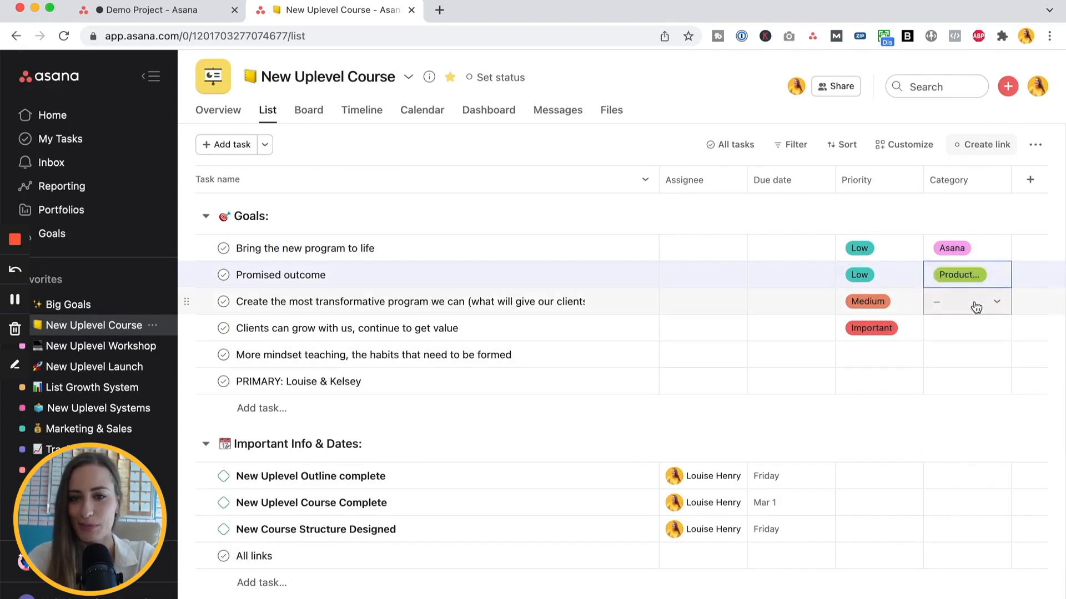